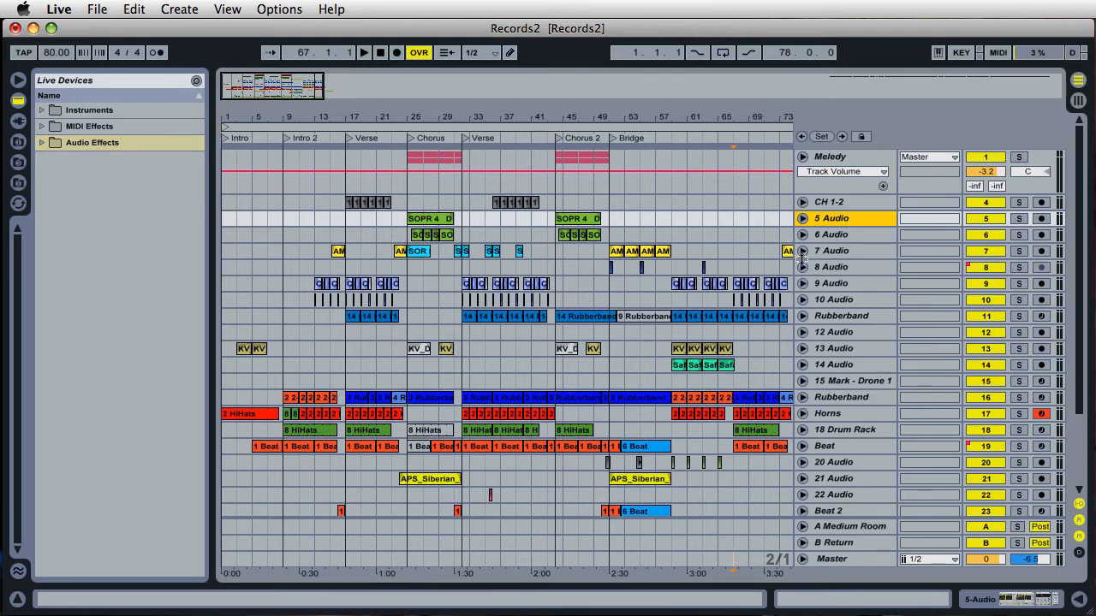
# - Unfold the 7 Audio track and freeze it from its title-bar context menu
pyautogui.click(801, 250)
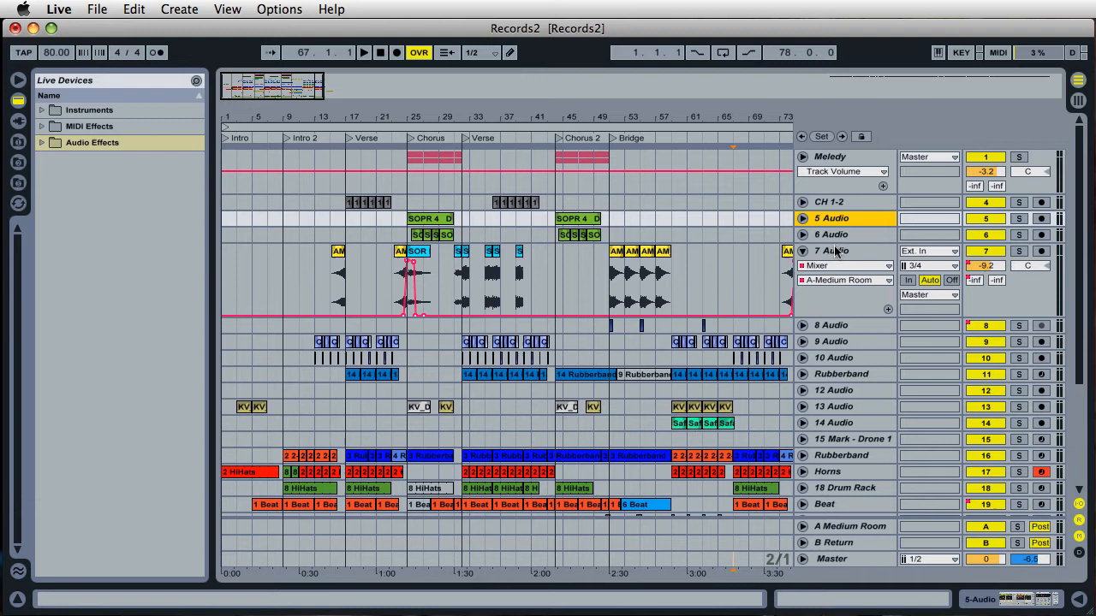
pyautogui.click(832, 250)
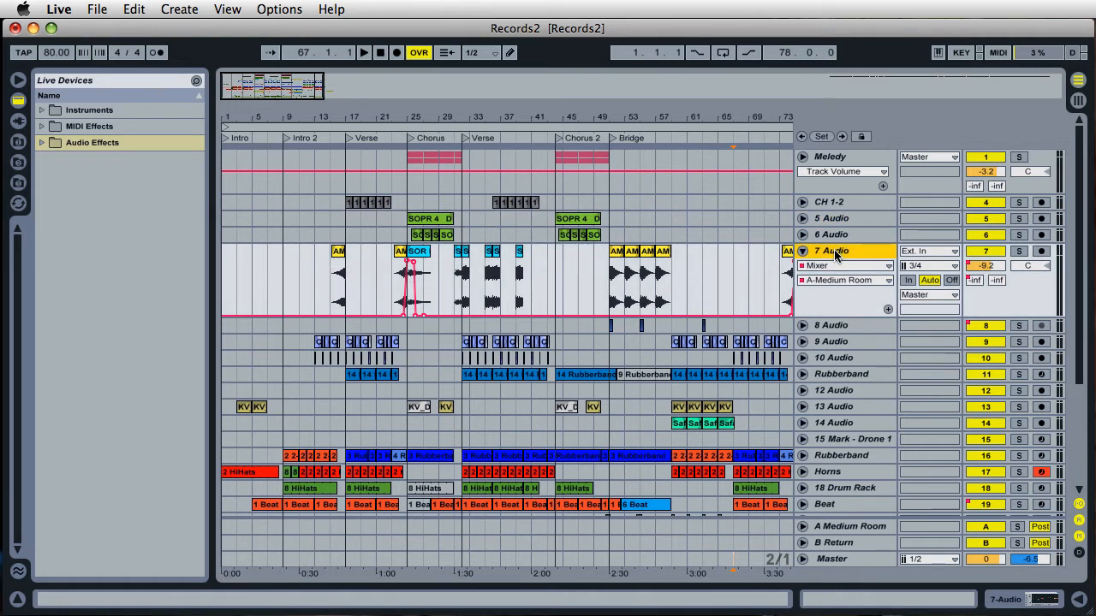
pyautogui.moveTo(867, 272)
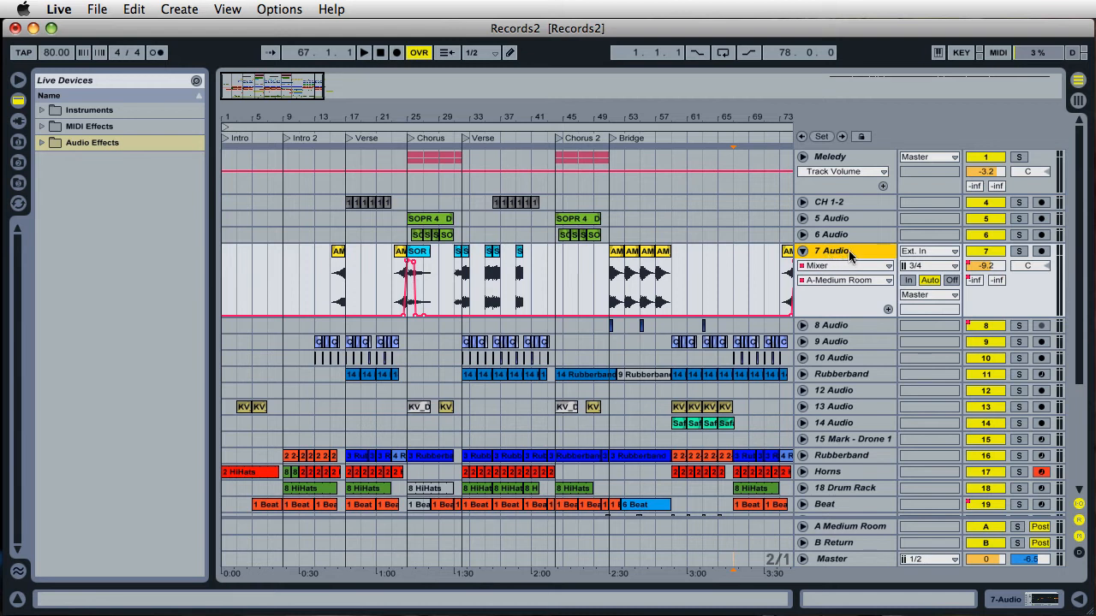
pyautogui.rightClick(835, 250)
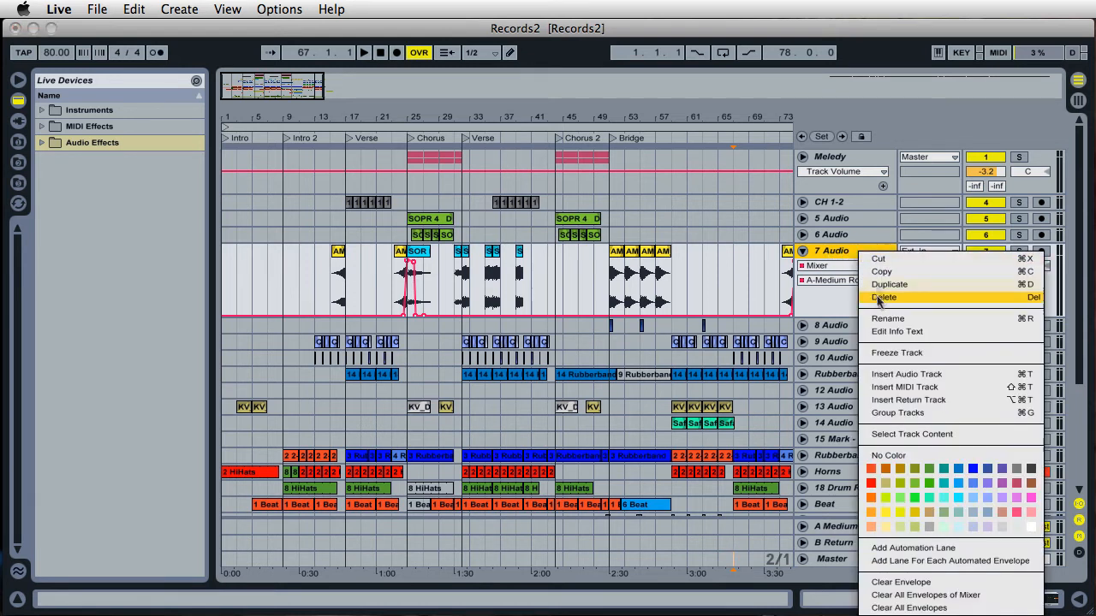
pyautogui.moveTo(897, 352)
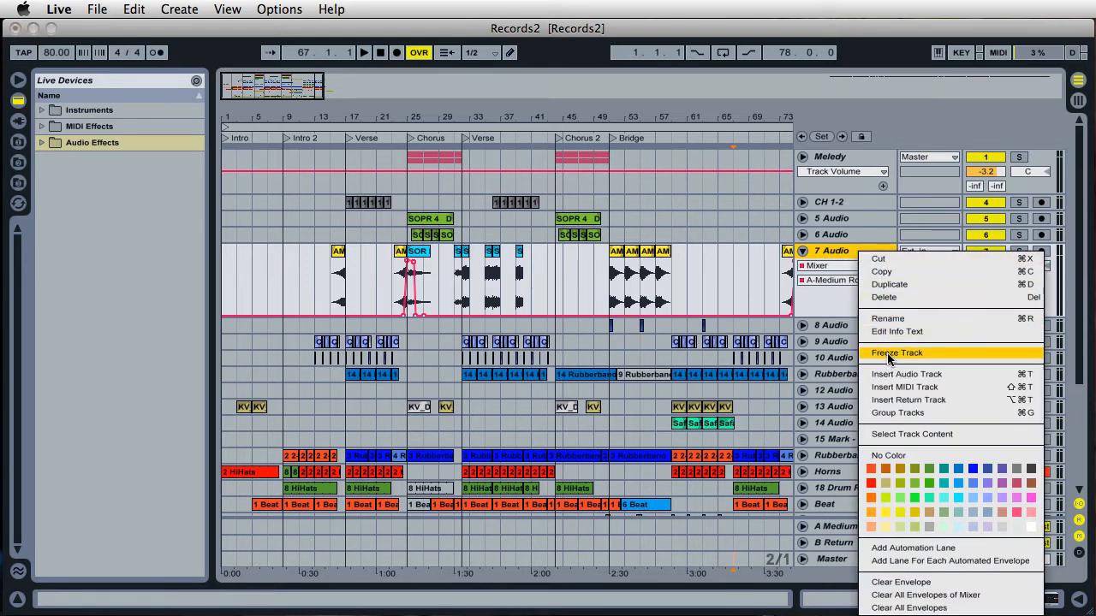
pyautogui.click(897, 353)
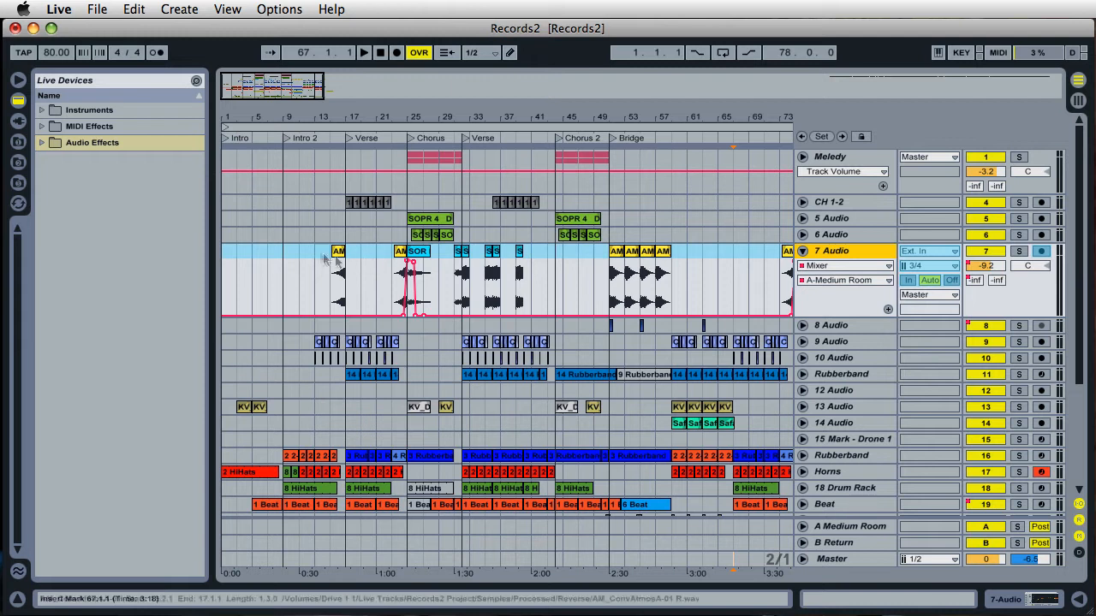
pyautogui.moveTo(575, 260)
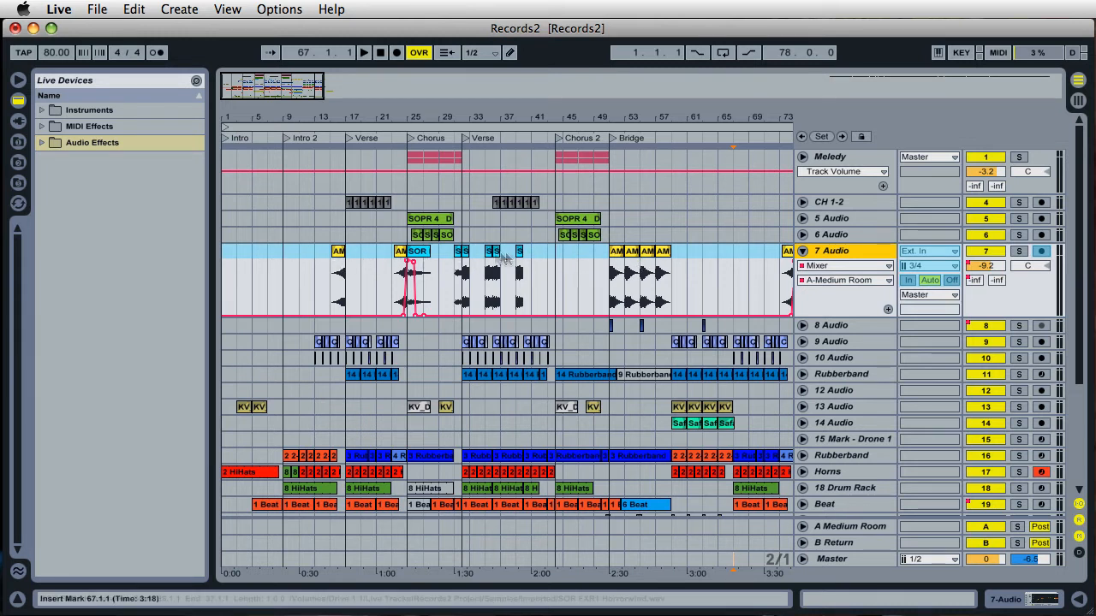
pyautogui.moveTo(625, 271)
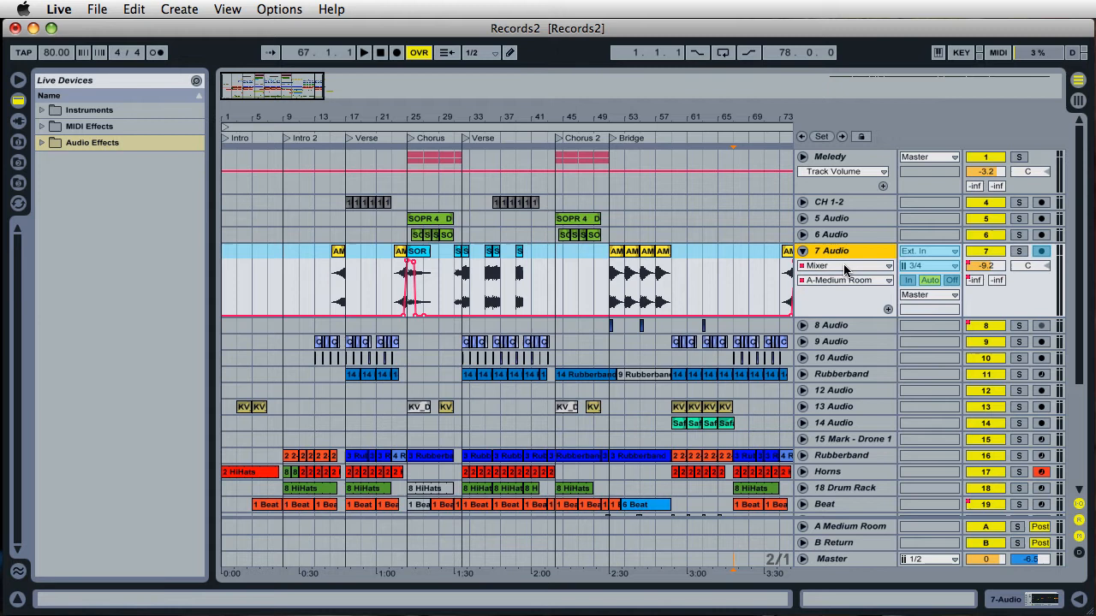
# - Set the 7 Audio track's envelope device chooser to Fades, then to EQ Eight
pyautogui.click(845, 265)
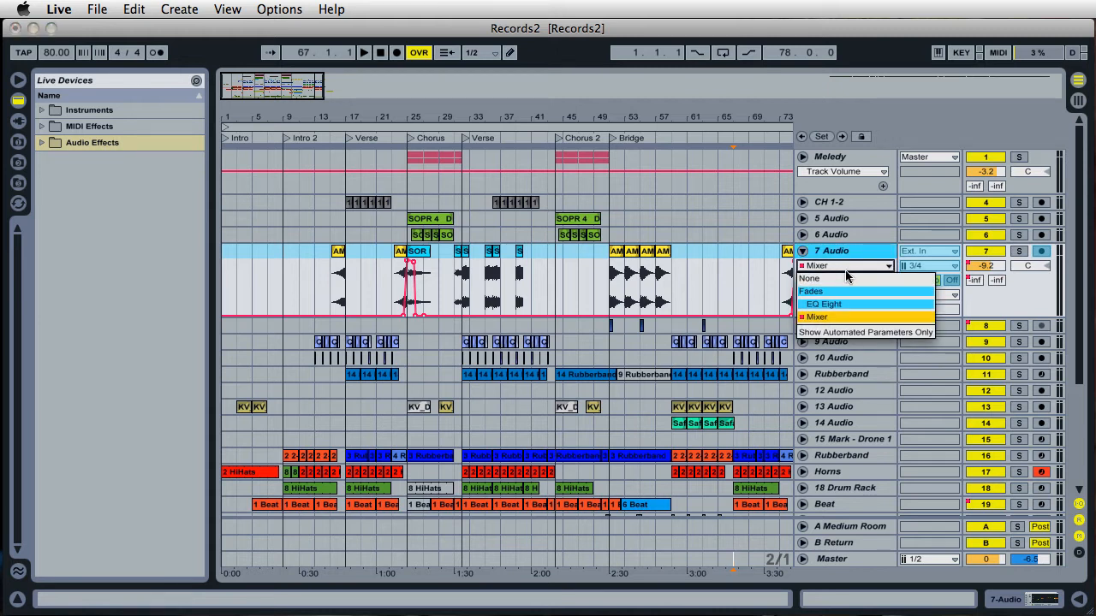
pyautogui.moveTo(831, 304)
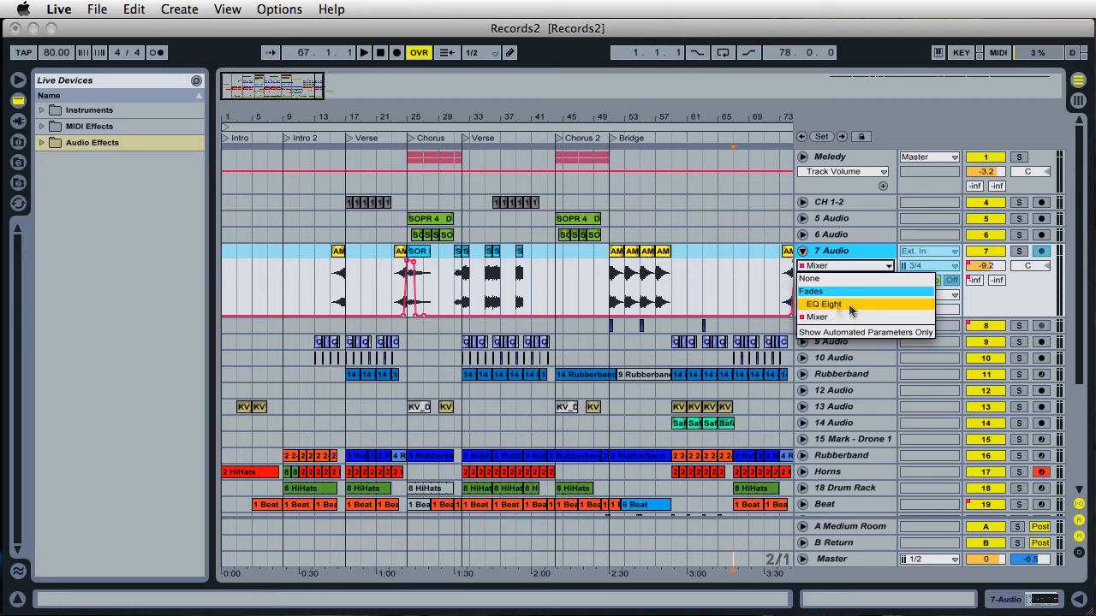
pyautogui.moveTo(836, 295)
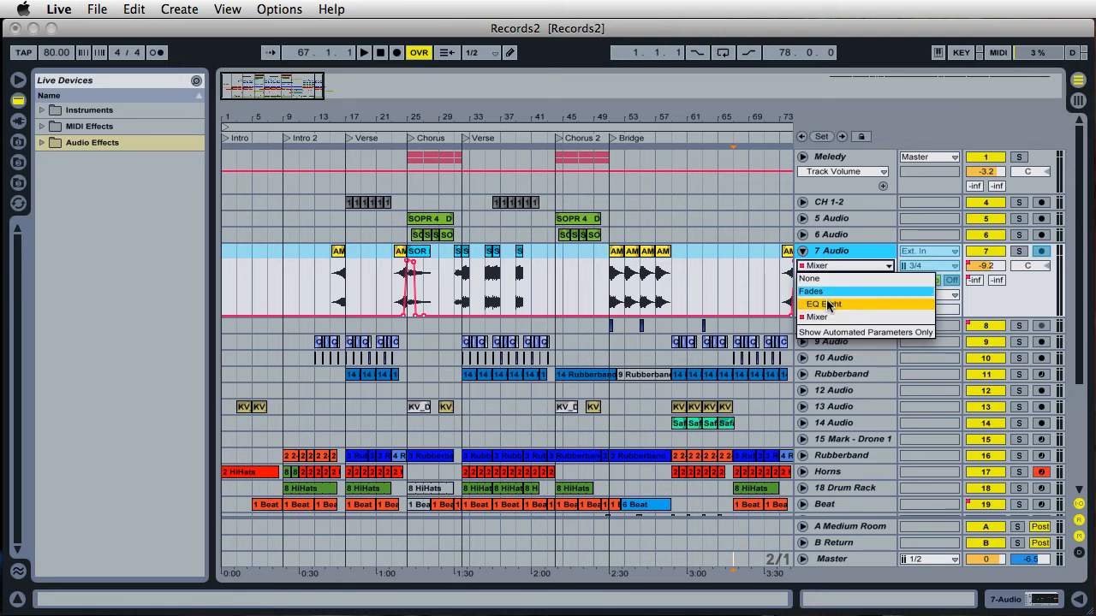
pyautogui.click(810, 291)
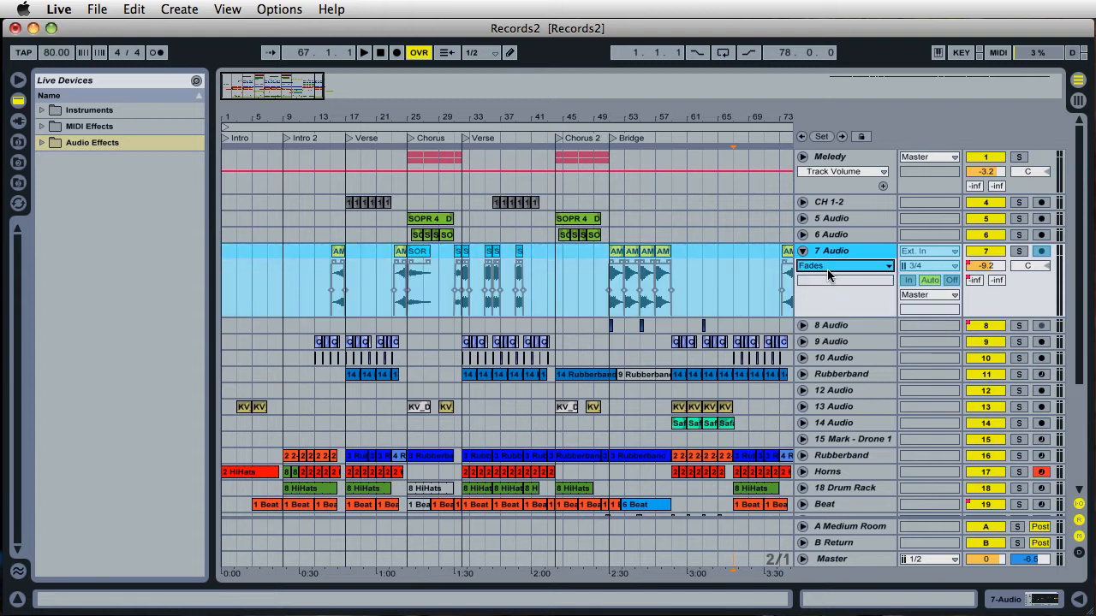
pyautogui.click(843, 265)
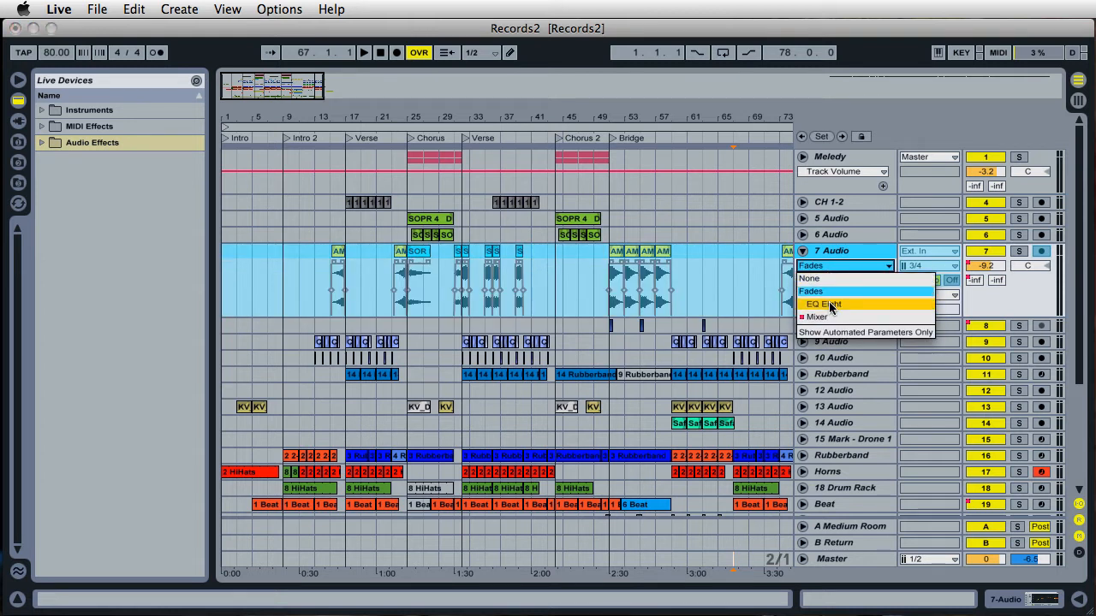
pyautogui.click(821, 305)
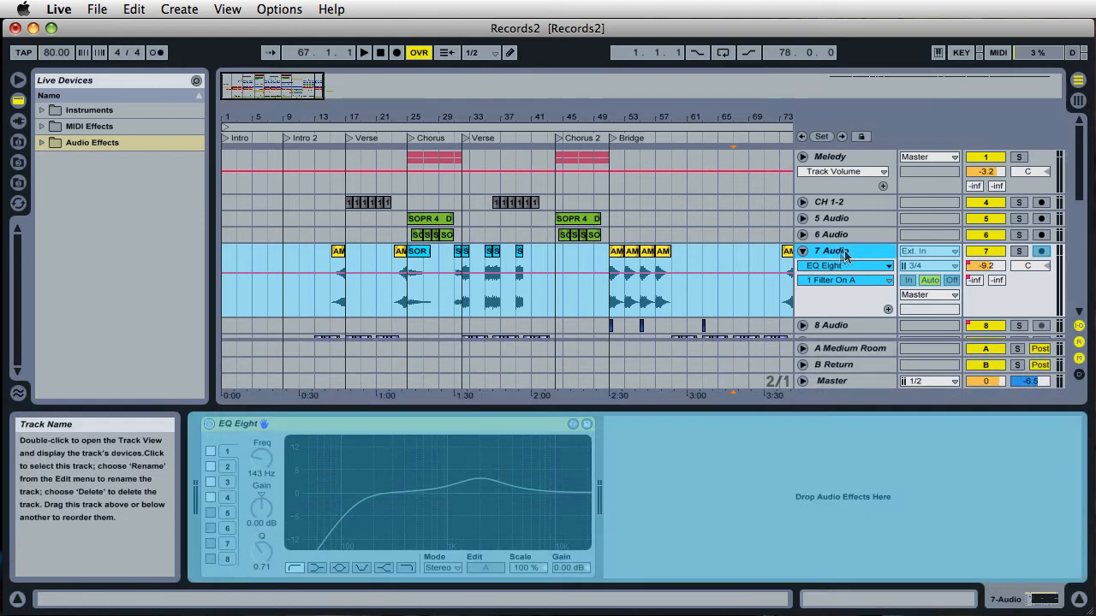
pyautogui.moveTo(453, 517)
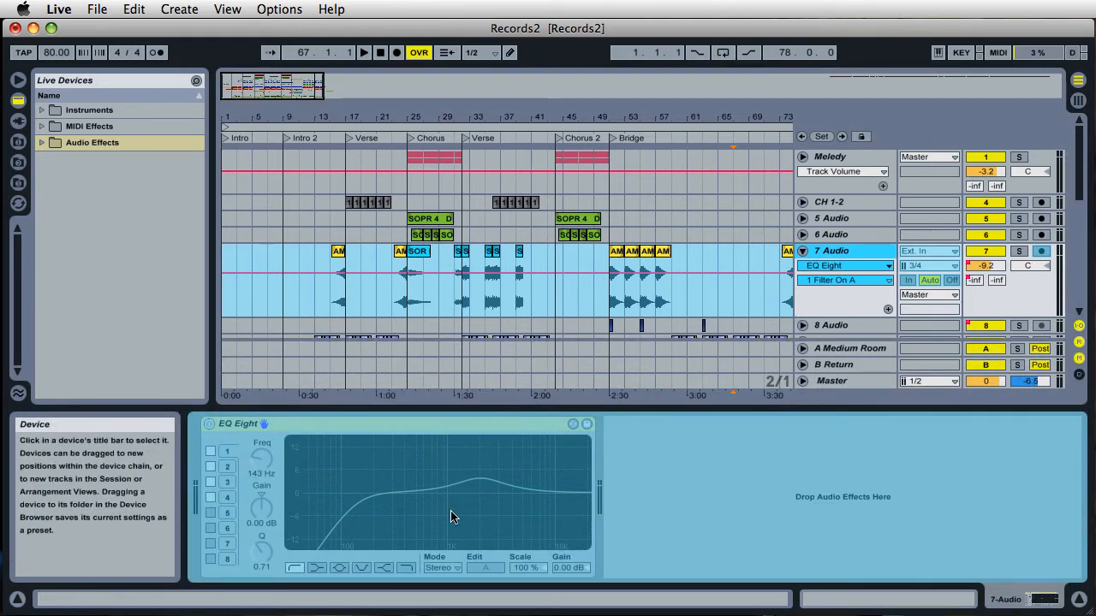
pyautogui.moveTo(299, 454)
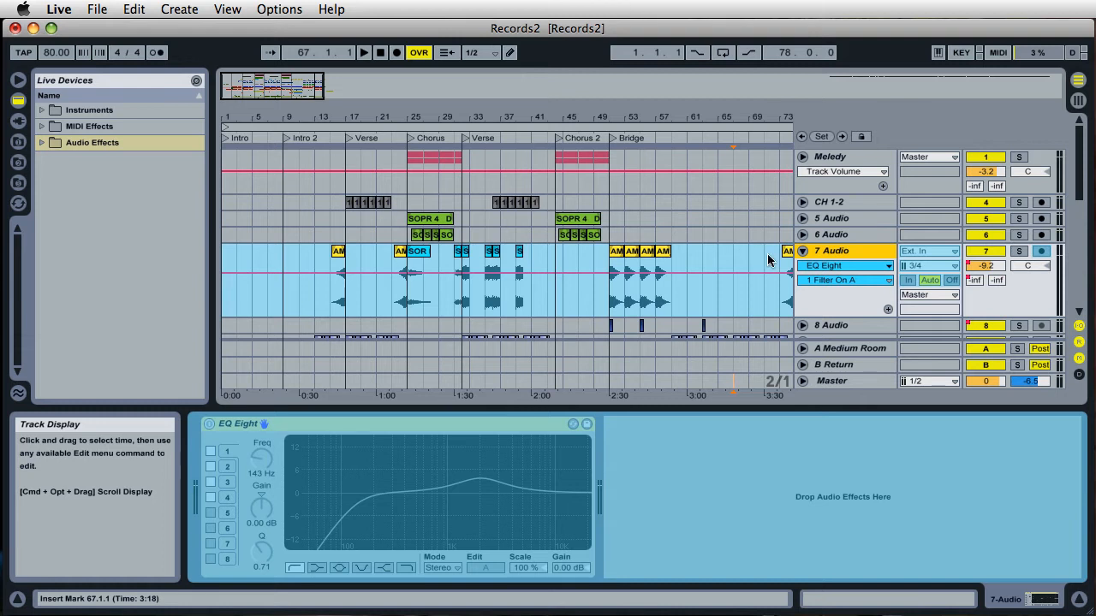
# - Switch the envelope to the Mixer device's Speaker On, then Track Panning parameter
pyautogui.click(843, 264)
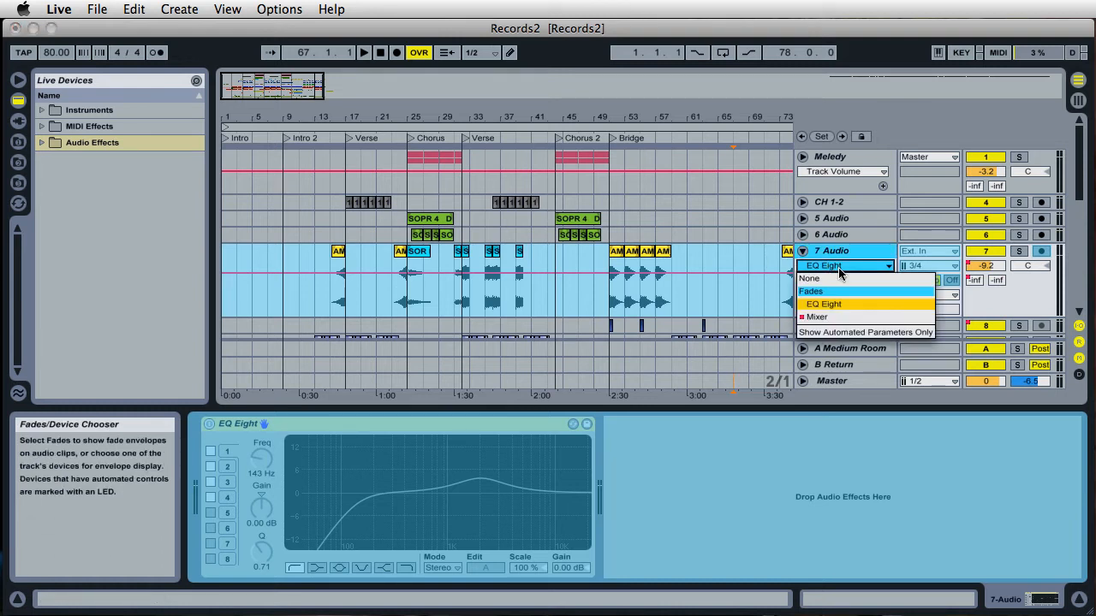
pyautogui.moveTo(826, 318)
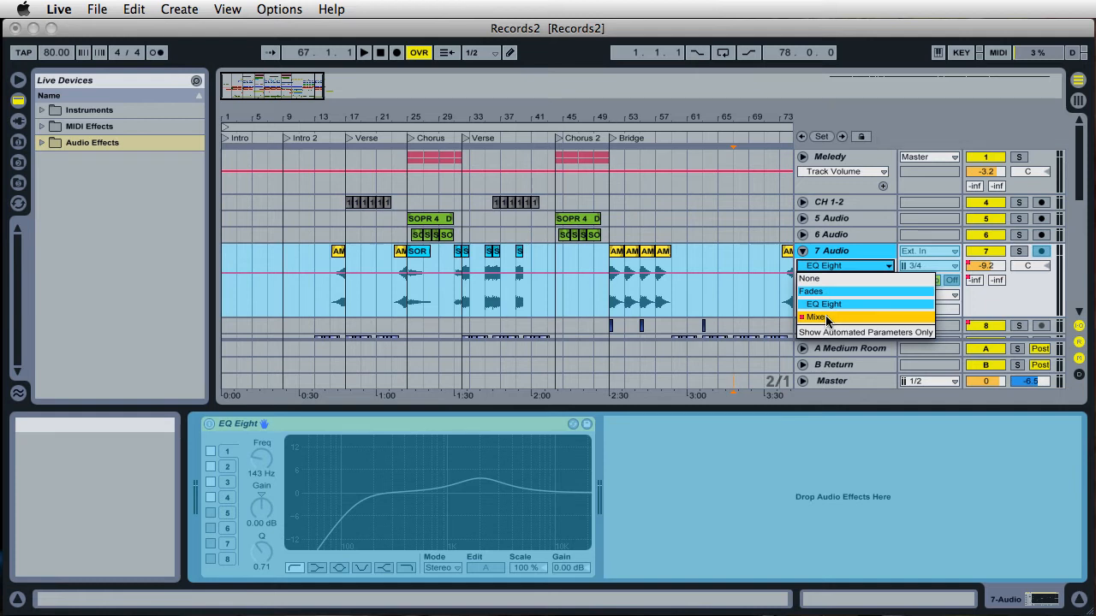
pyautogui.click(815, 316)
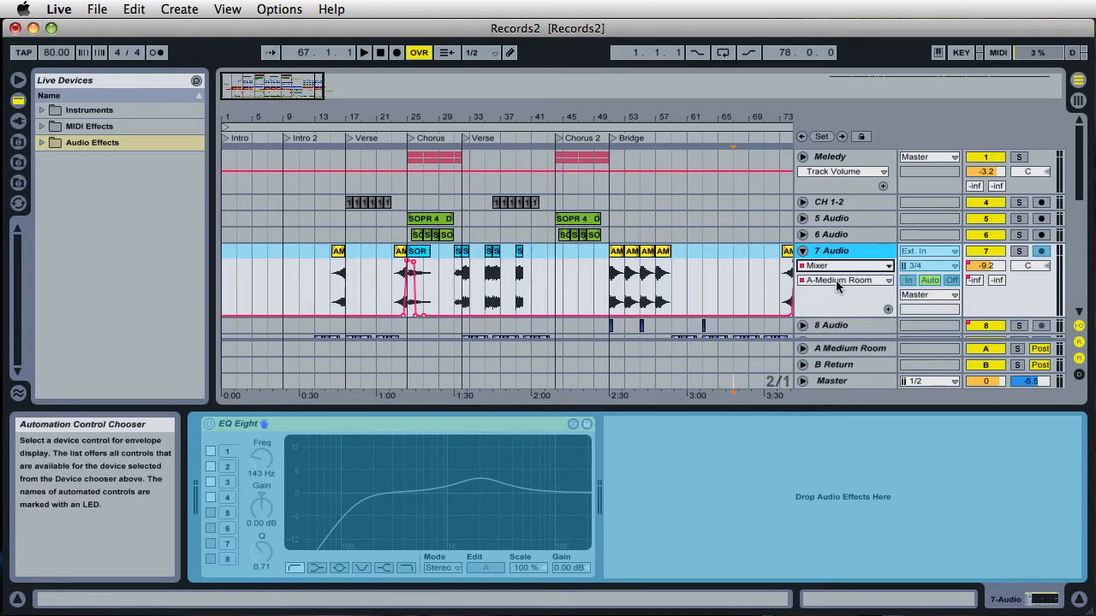
pyautogui.click(847, 281)
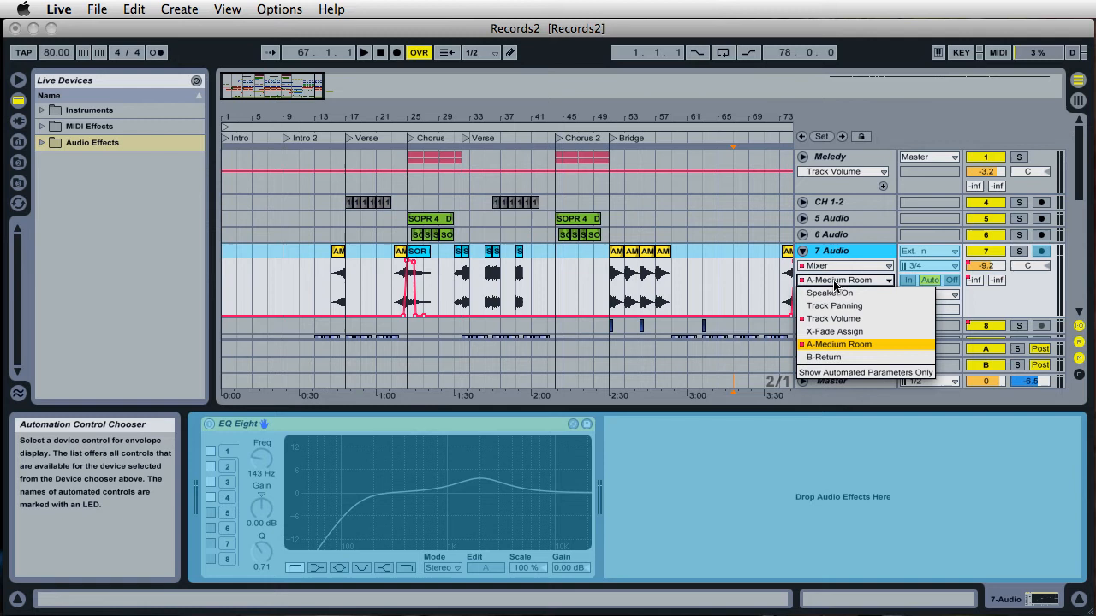
pyautogui.moveTo(829, 293)
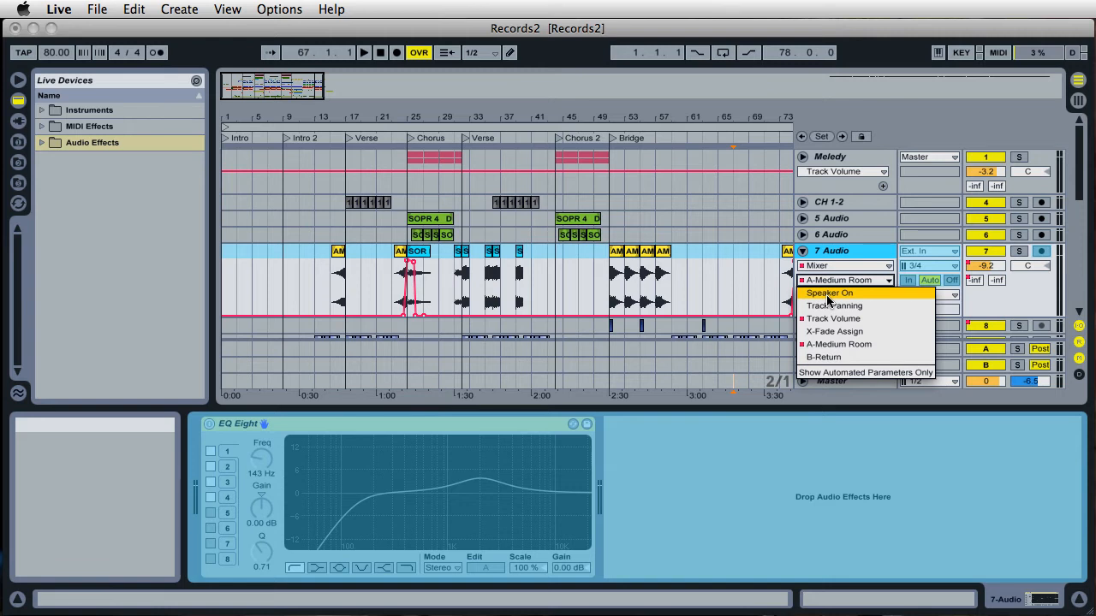
pyautogui.click(828, 293)
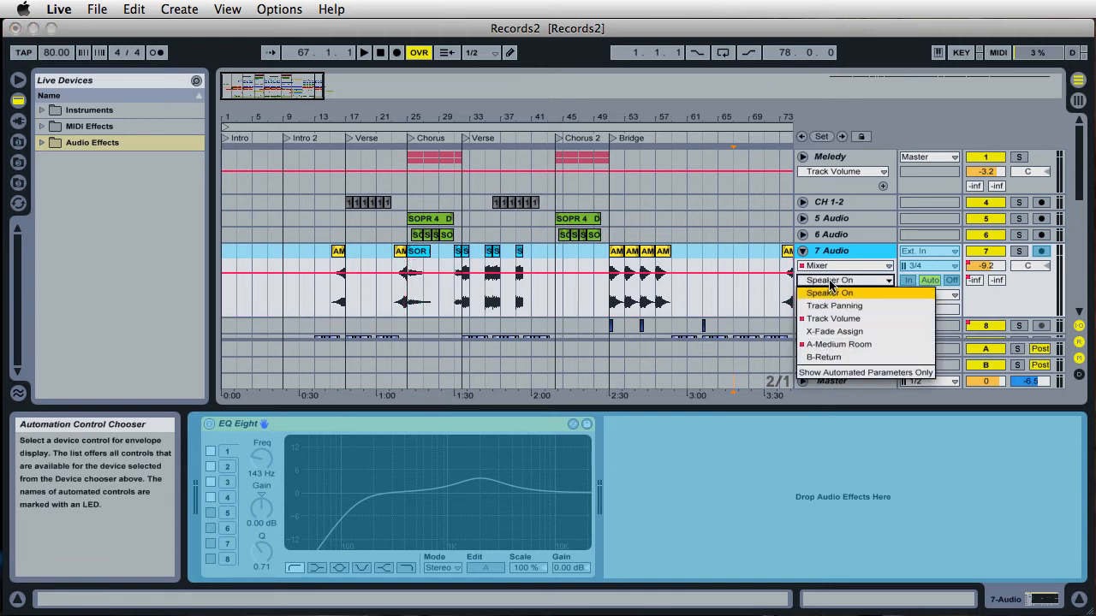
pyautogui.moveTo(832, 305)
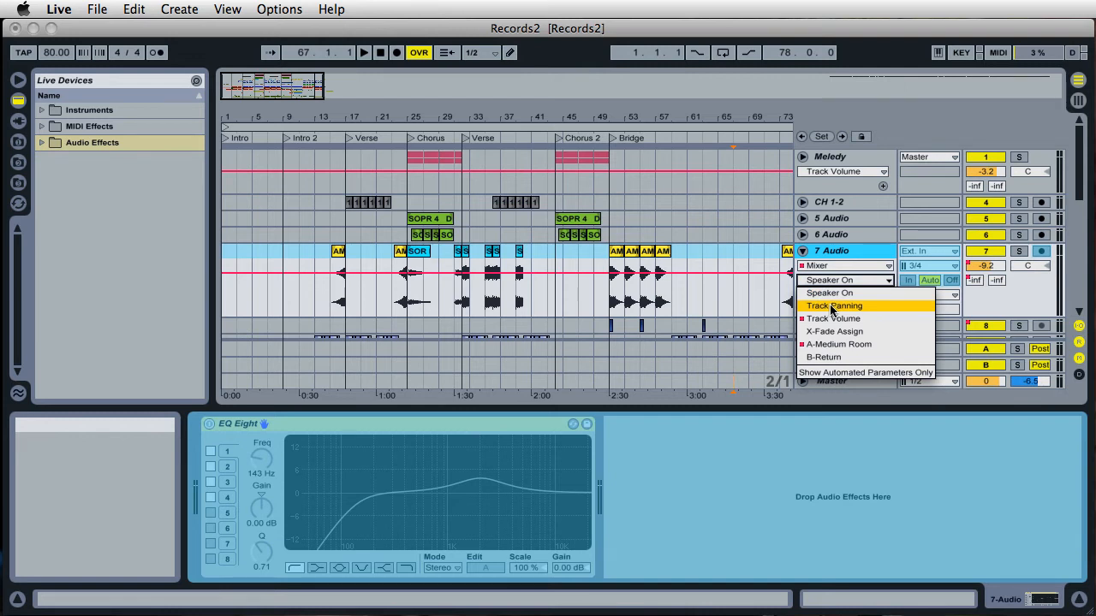
pyautogui.click(832, 305)
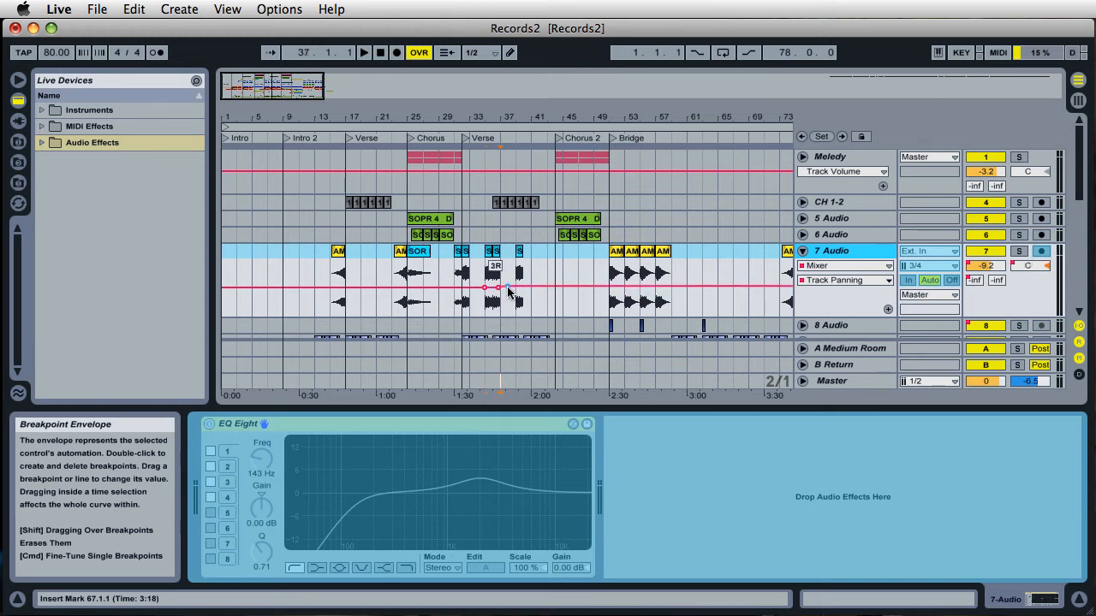
# - Try reshaping the frozen panning envelope and the B Return send level
pyautogui.moveTo(505, 287); pyautogui.dragTo(517, 280)
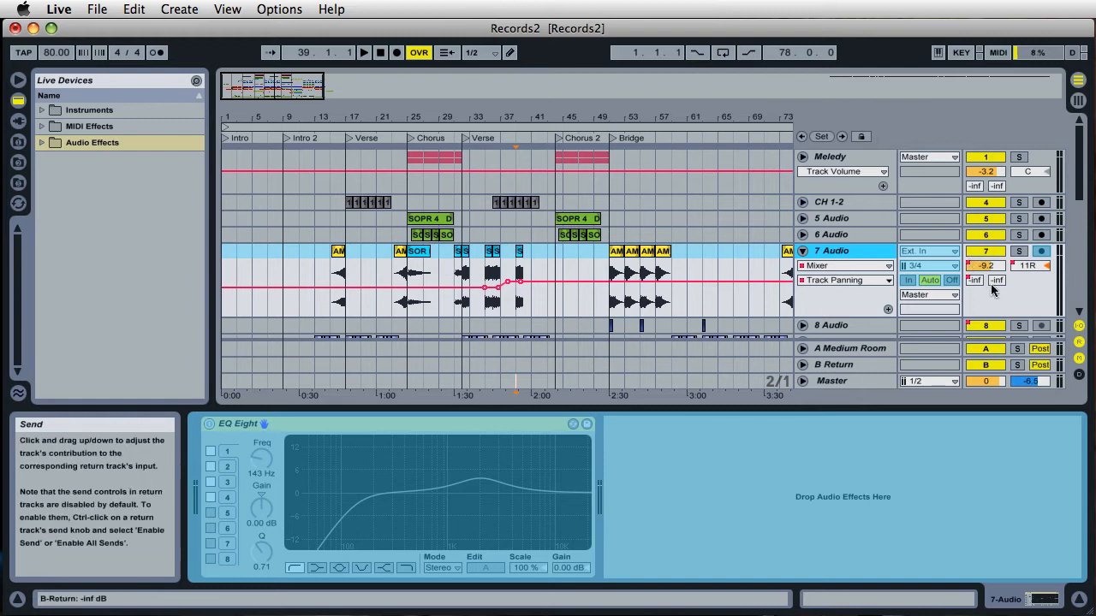
pyautogui.moveTo(517, 288); pyautogui.dragTo(510, 282)
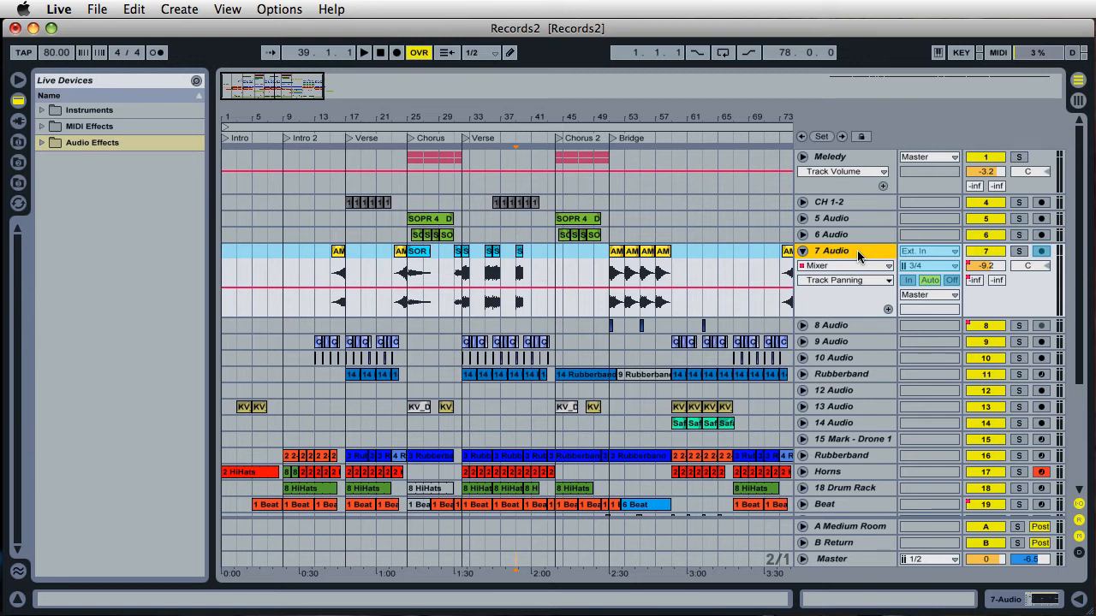
# - Unfreeze the 7 Audio track from its title-bar context menu
pyautogui.rightClick(856, 250)
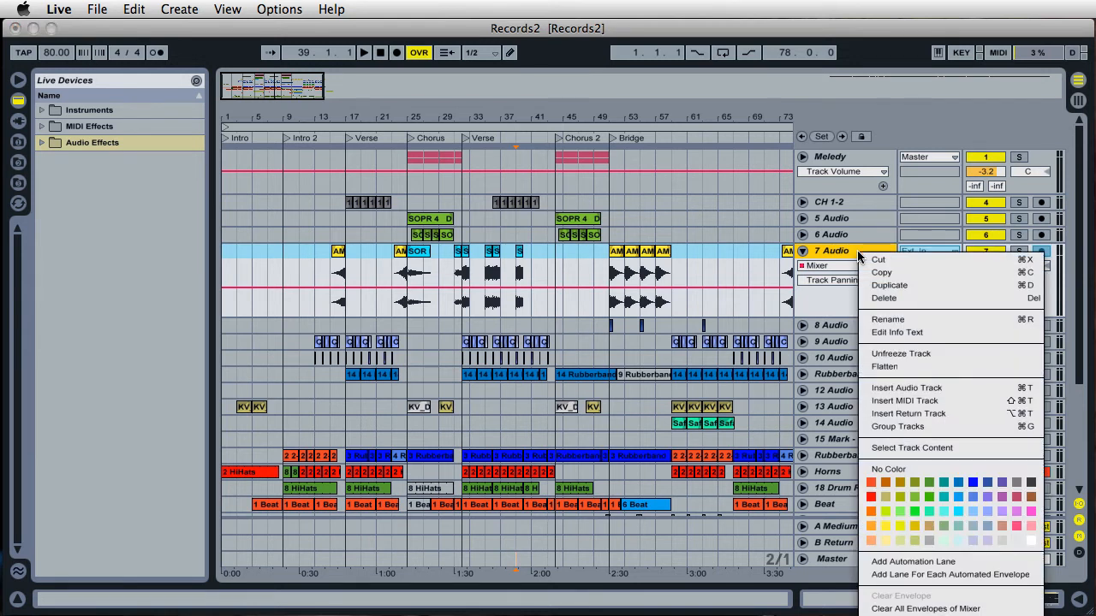
pyautogui.moveTo(923, 352)
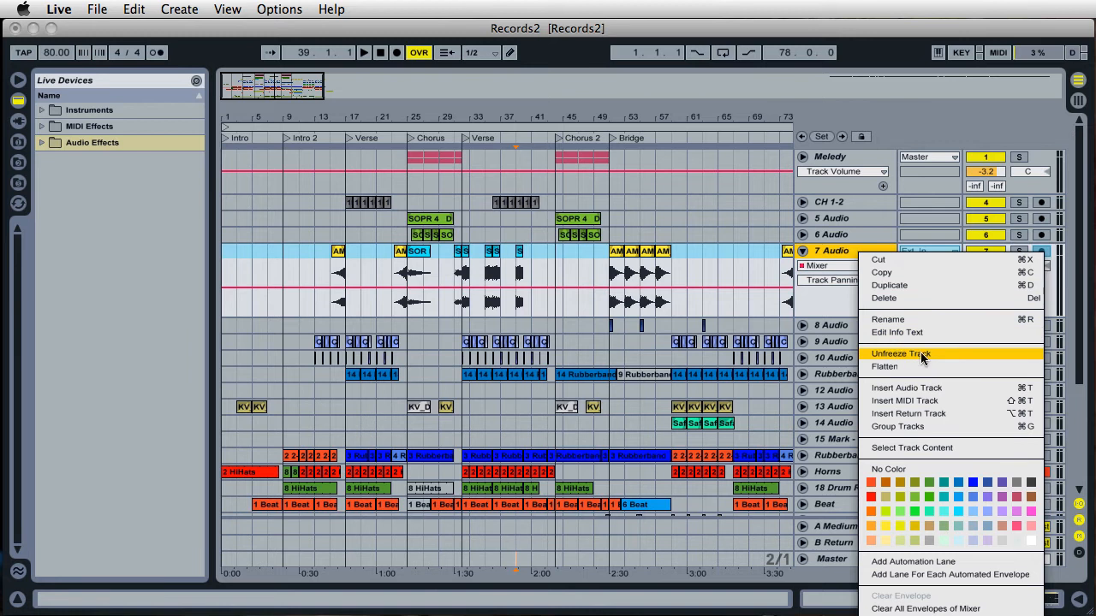
pyautogui.click(898, 352)
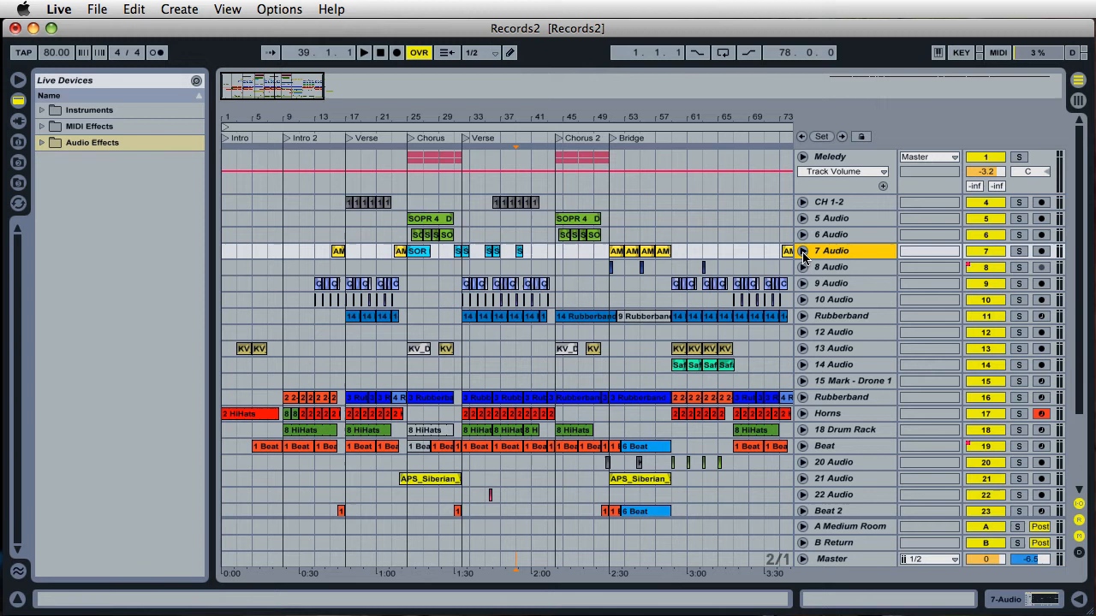
pyautogui.moveTo(818, 325)
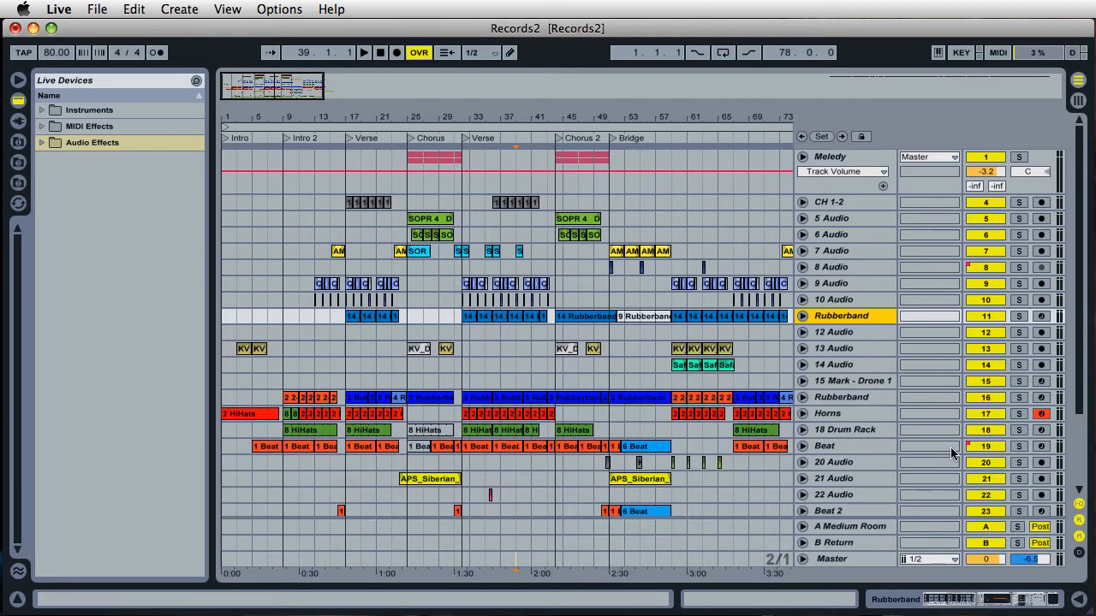
pyautogui.moveTo(812, 382)
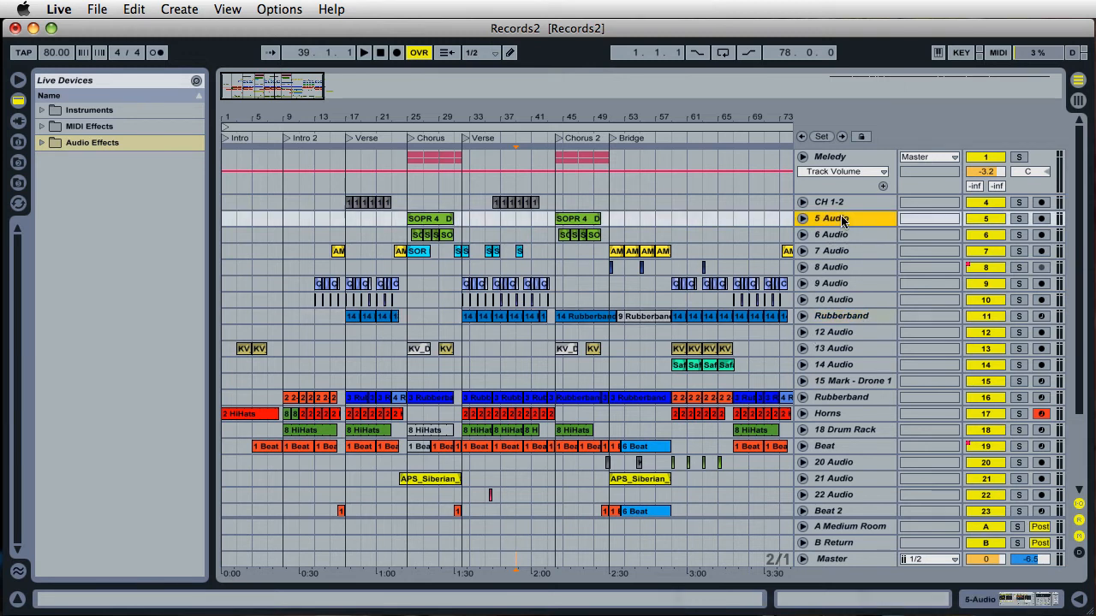
# - Select CH 1-2 and scroll down the track list toward 29 Audio
pyautogui.click(835, 202)
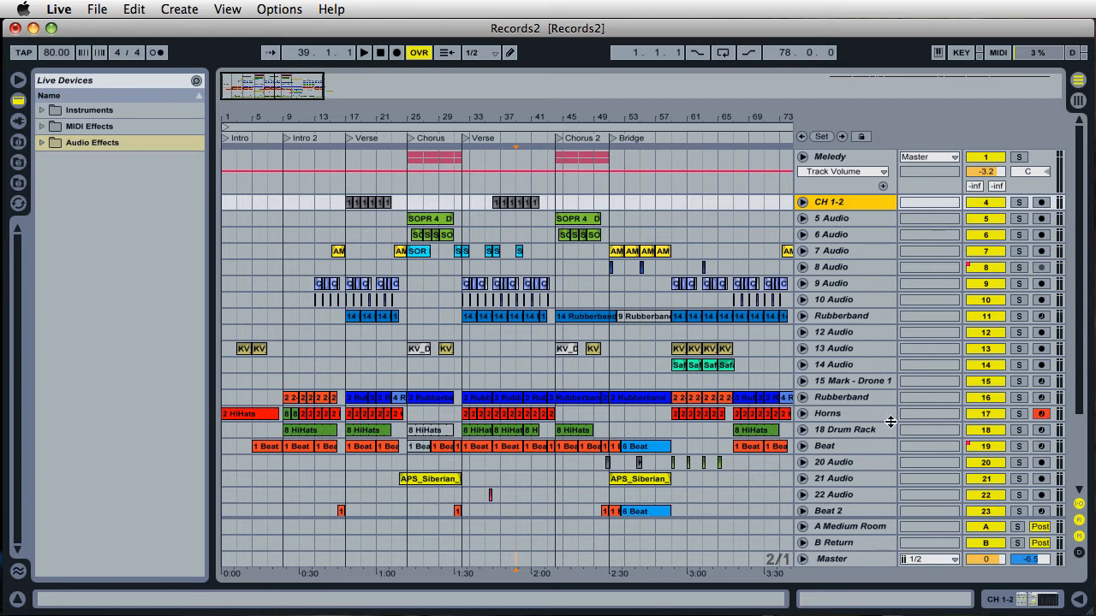
pyautogui.scroll(-3)
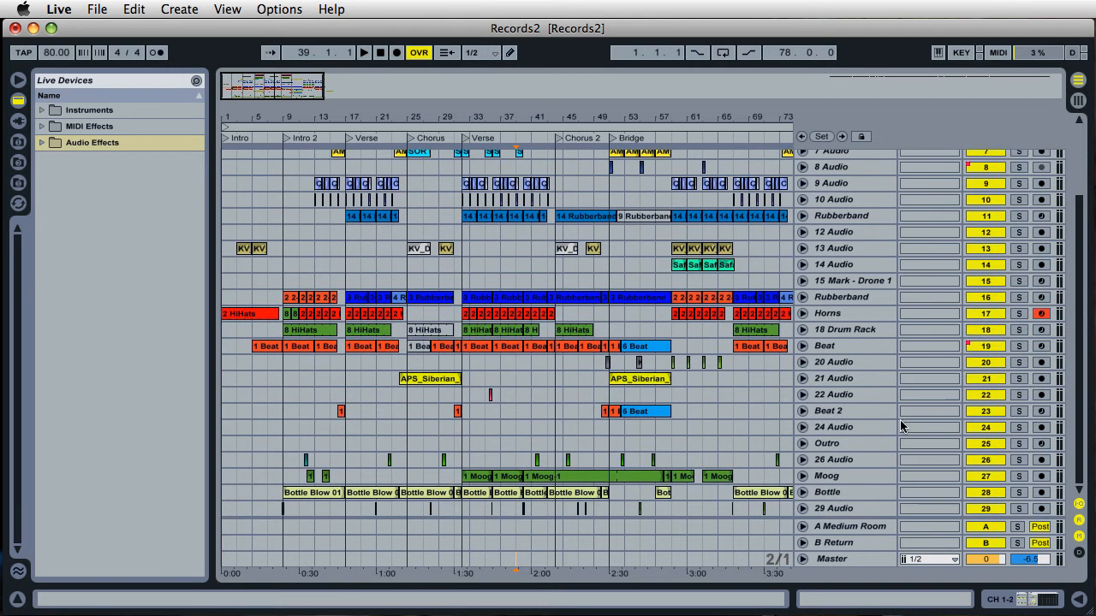
pyautogui.moveTo(852, 534)
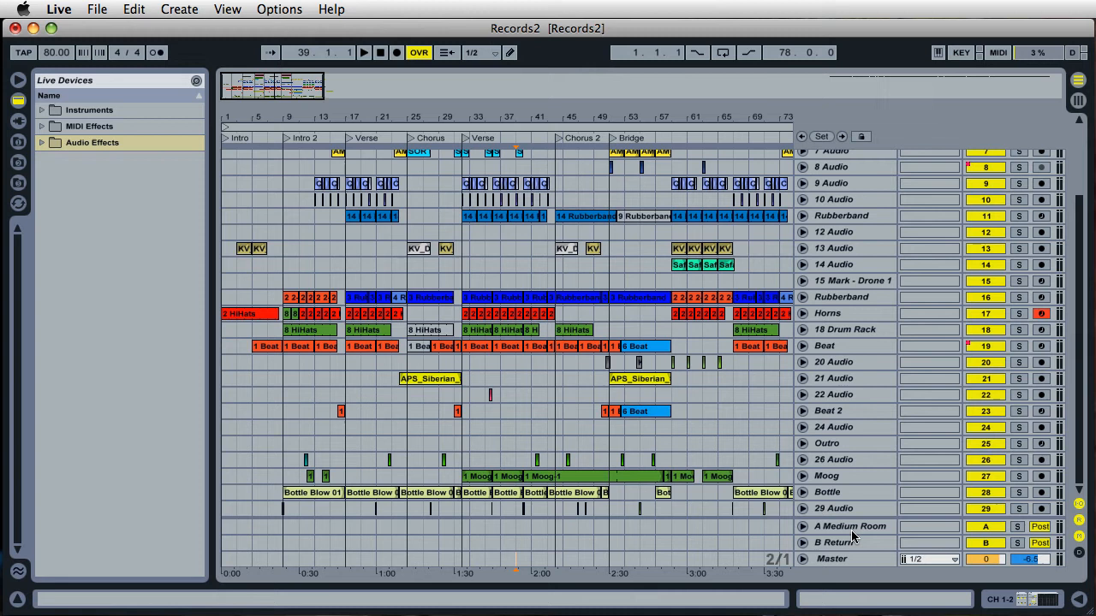
pyautogui.moveTo(852, 512)
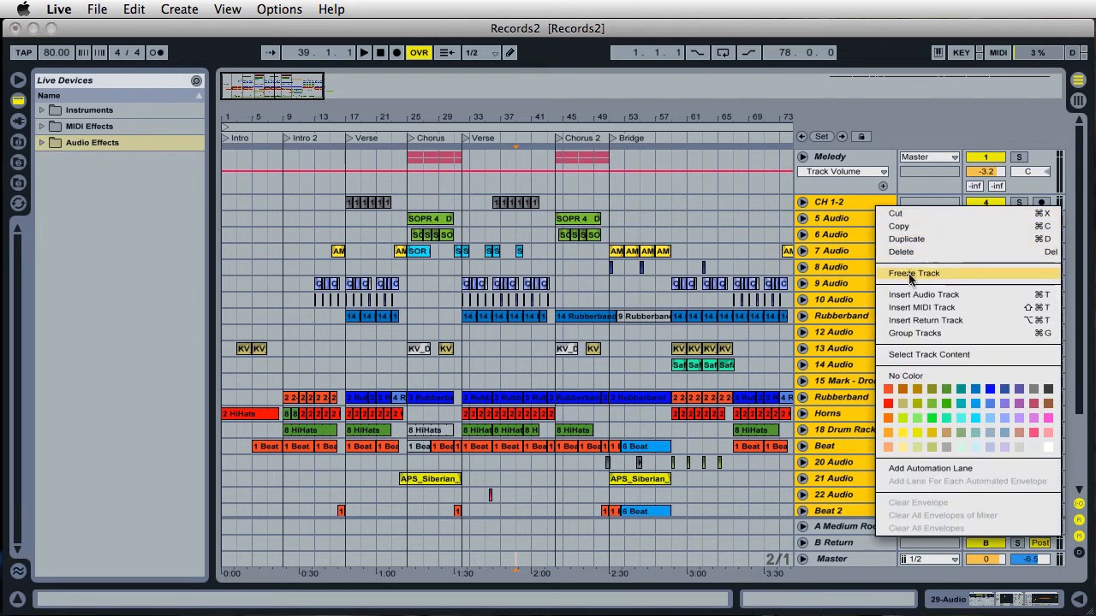
pyautogui.moveTo(914, 272)
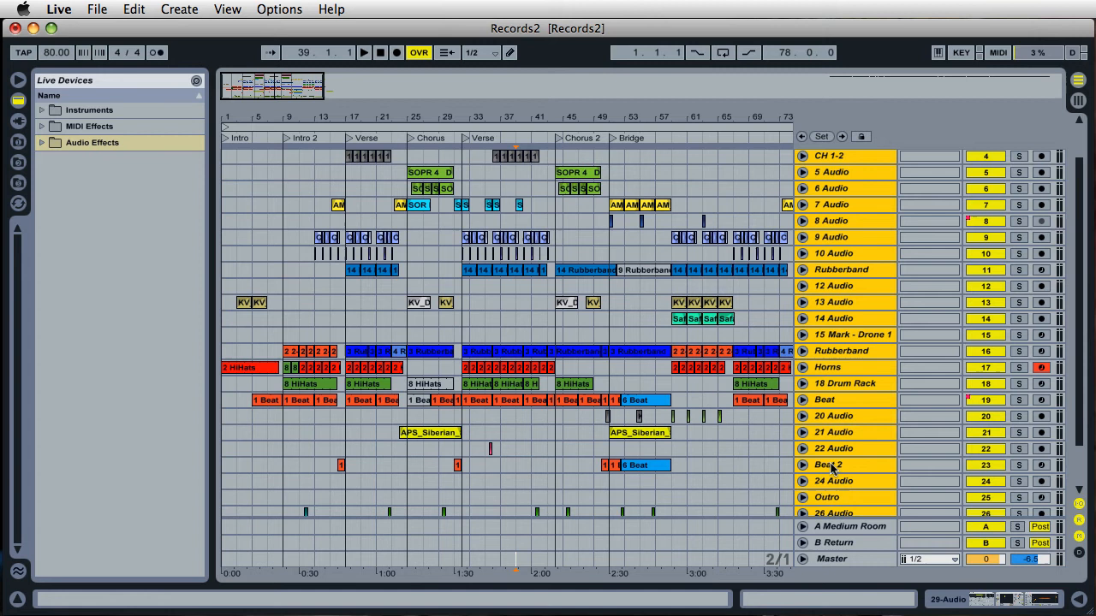
pyautogui.moveTo(853, 376)
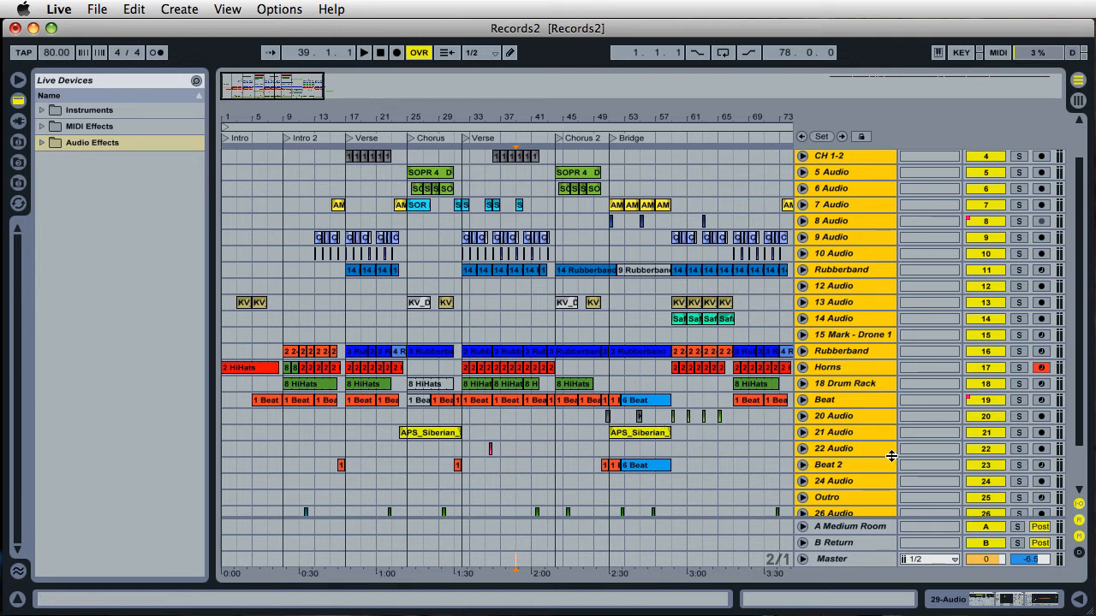
pyautogui.moveTo(875, 455)
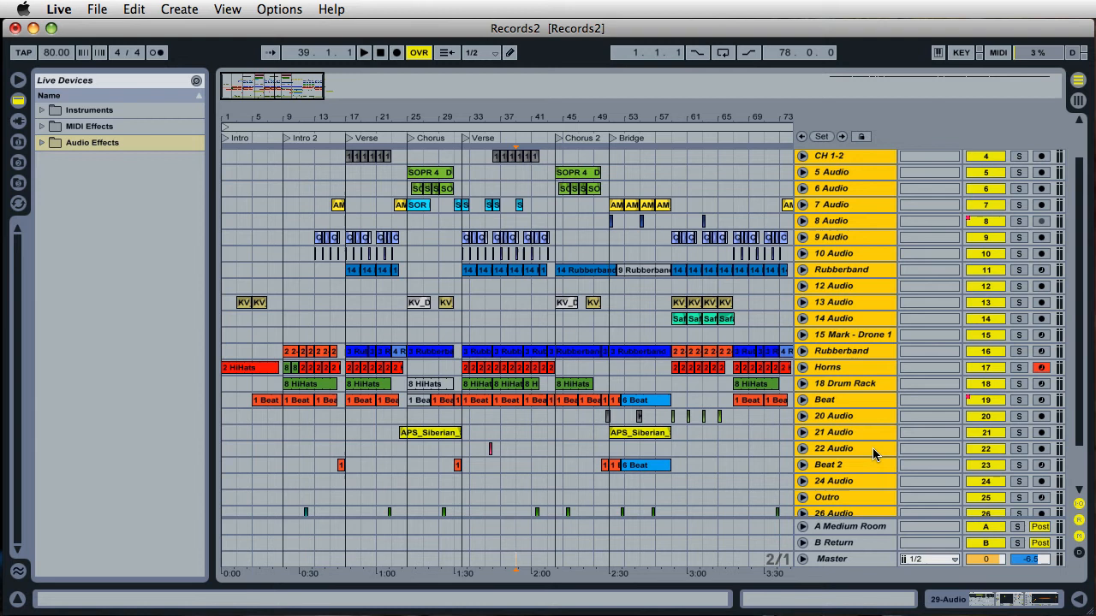
pyautogui.moveTo(875, 455)
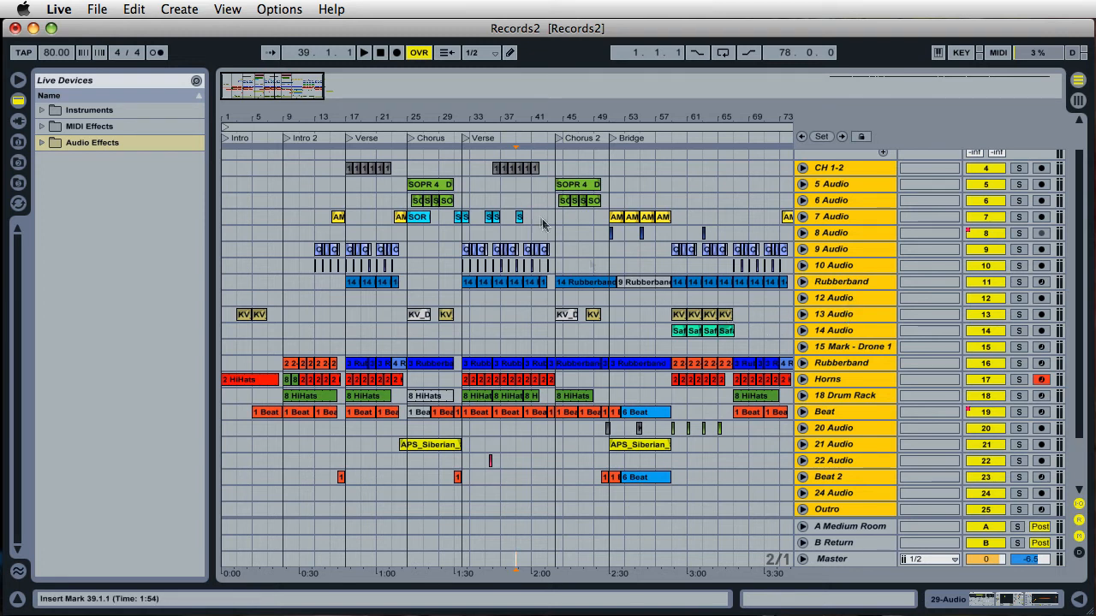
pyautogui.moveTo(619, 185)
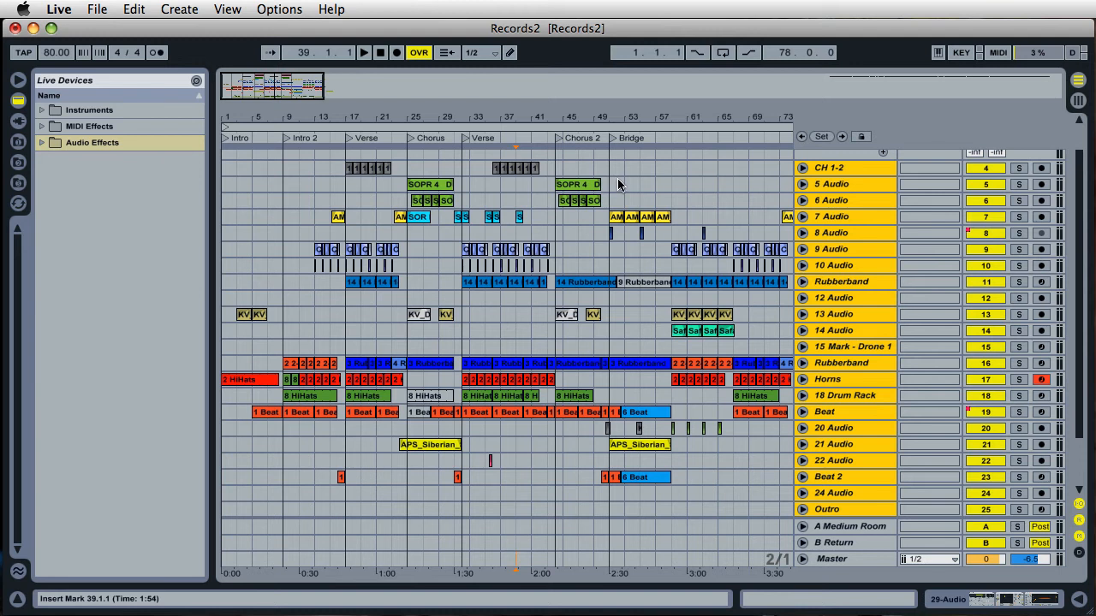
pyautogui.moveTo(945, 386)
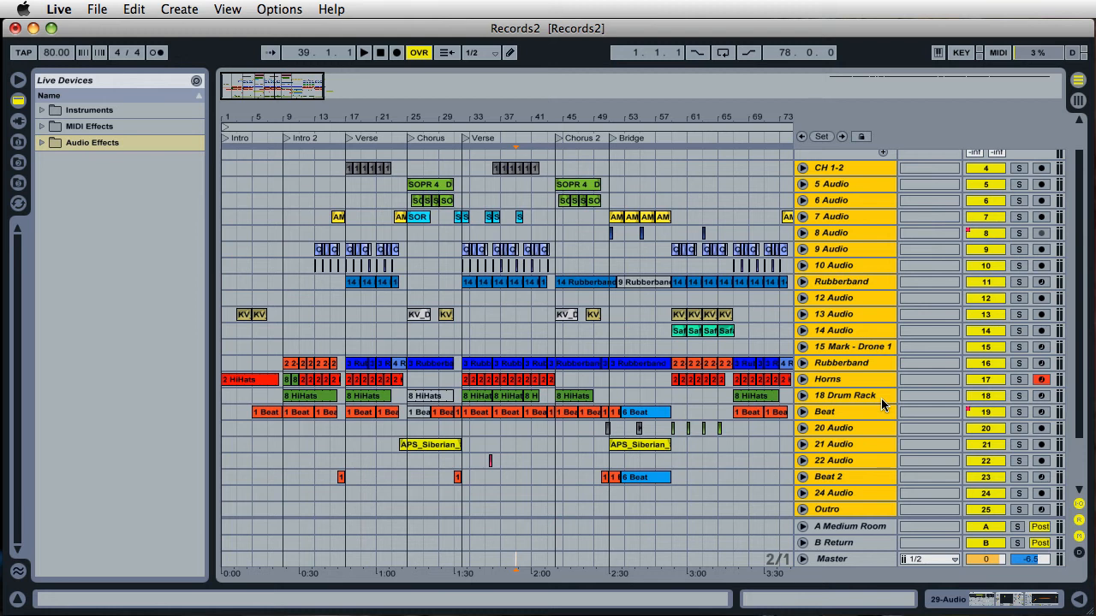
pyautogui.moveTo(849, 349)
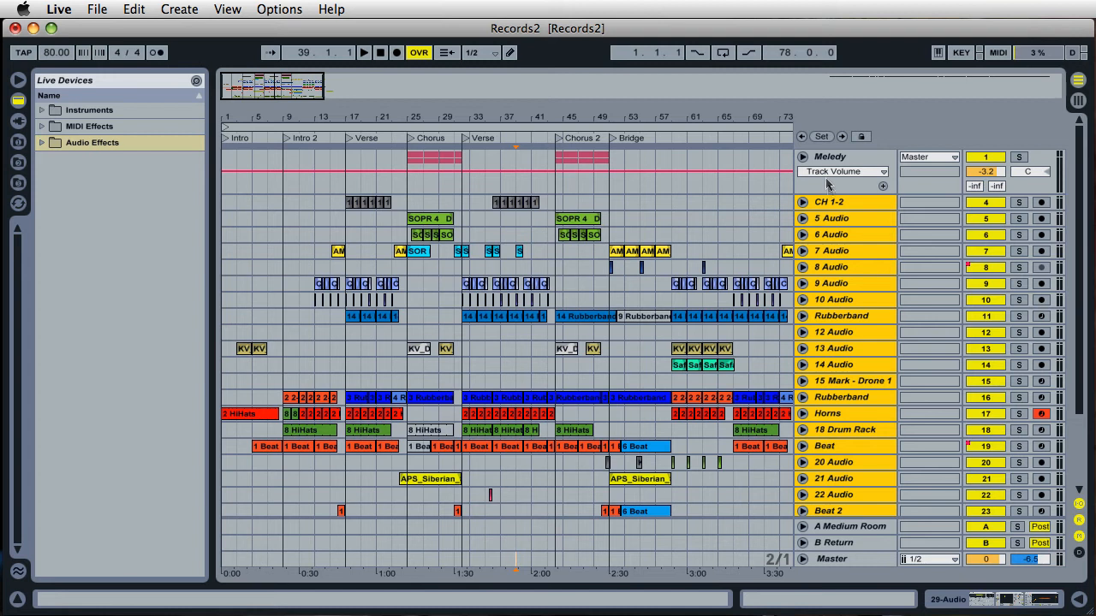
pyautogui.click(801, 156)
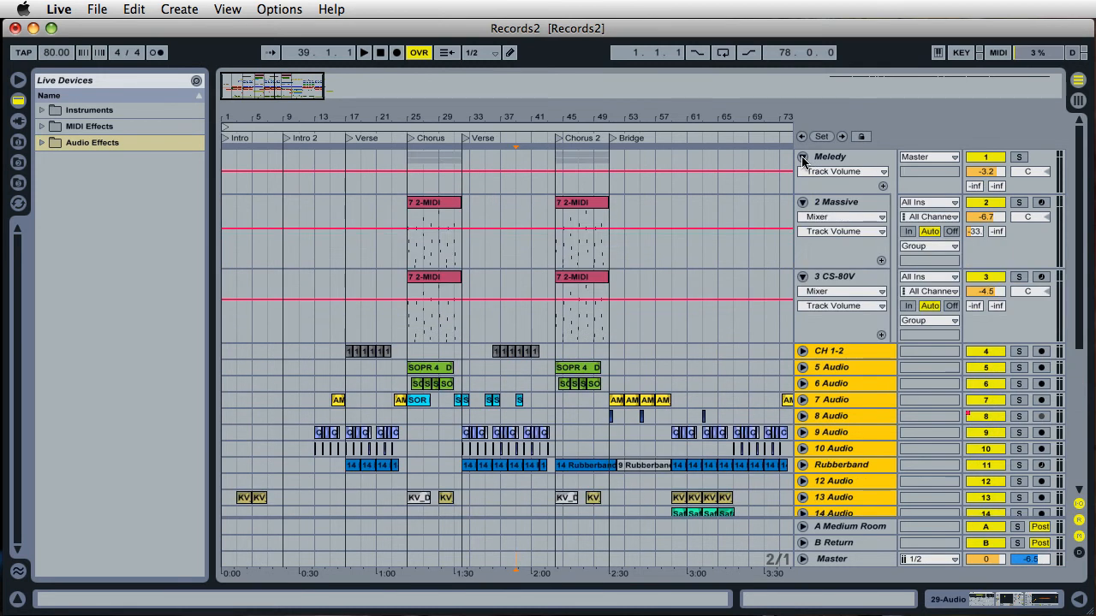
pyautogui.moveTo(825, 162)
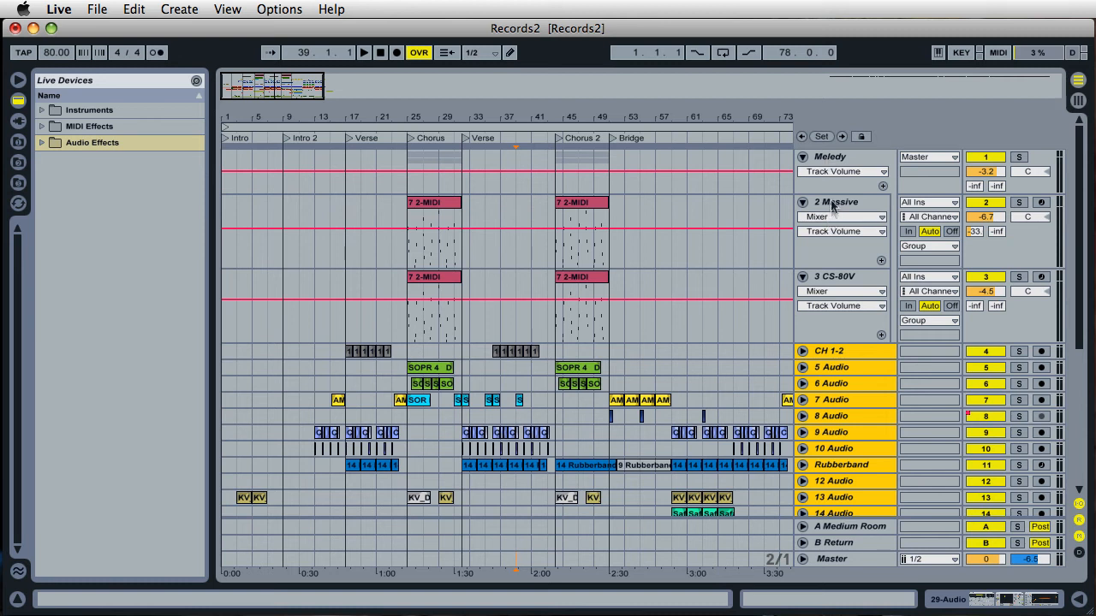
pyautogui.click(835, 202)
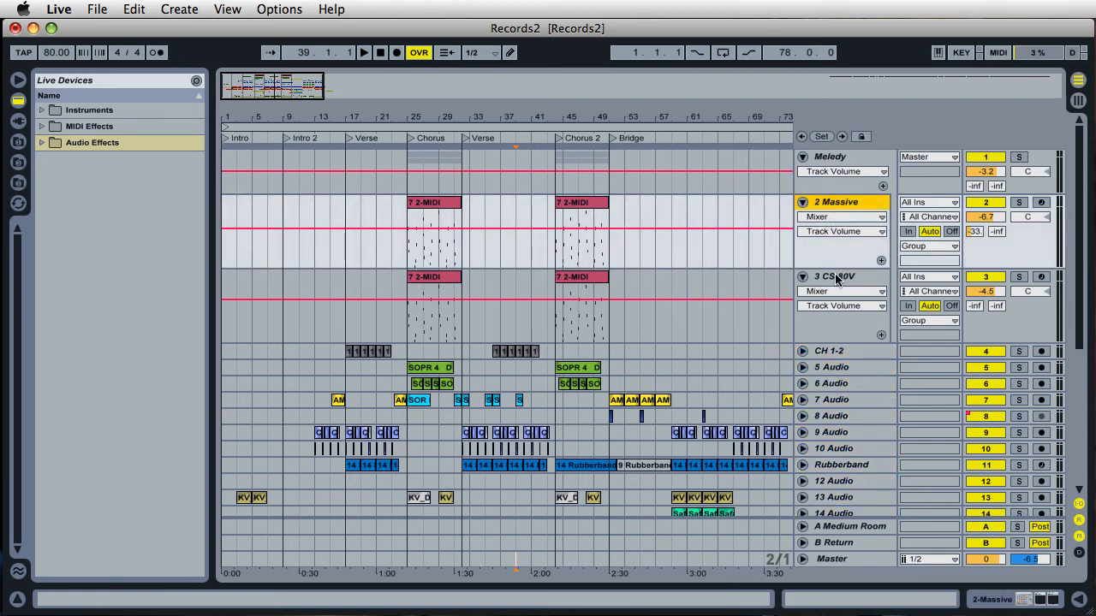
pyautogui.click(835, 275)
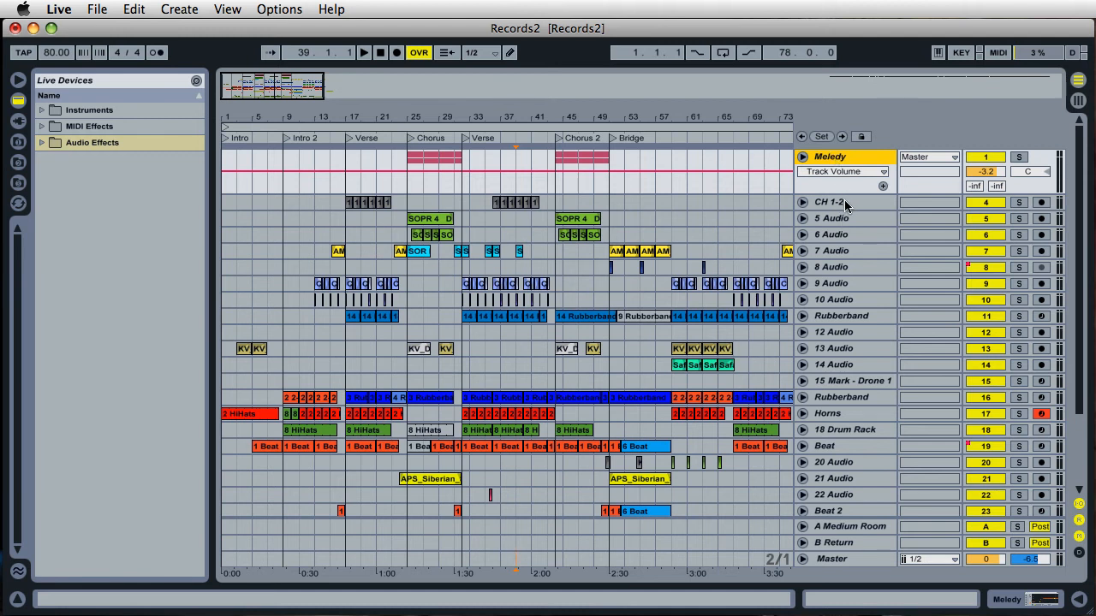
pyautogui.click(835, 202)
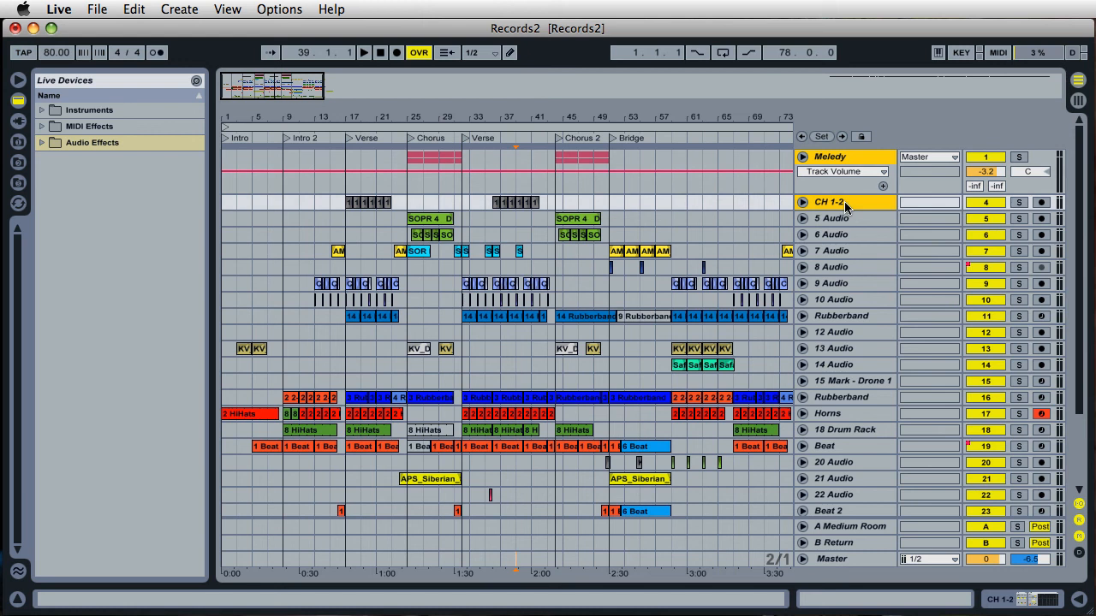
pyautogui.rightClick(847, 219)
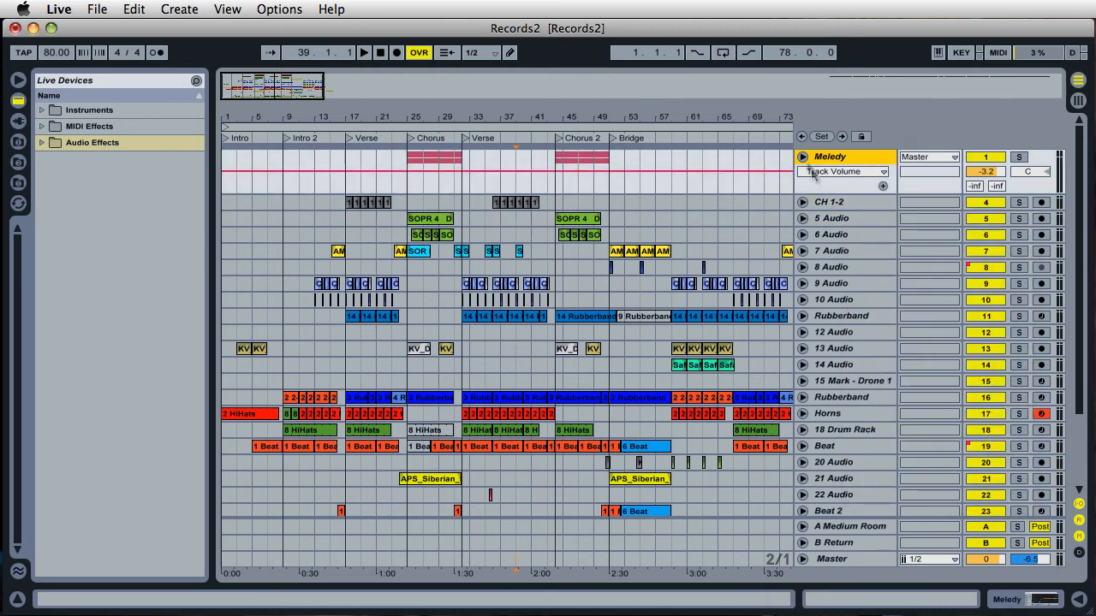
pyautogui.click(801, 157)
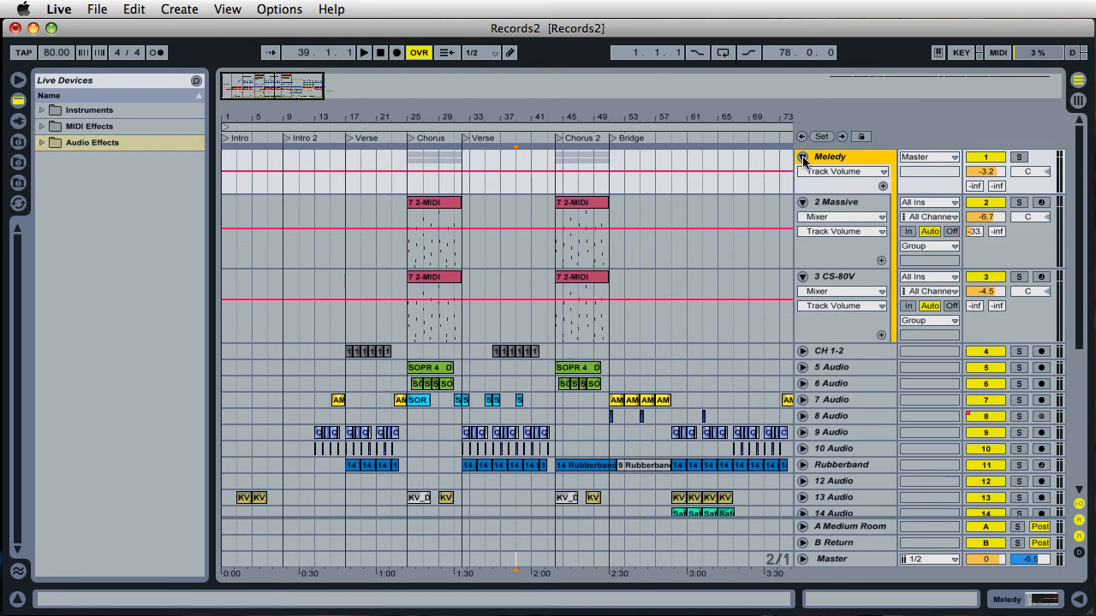
pyautogui.click(836, 202)
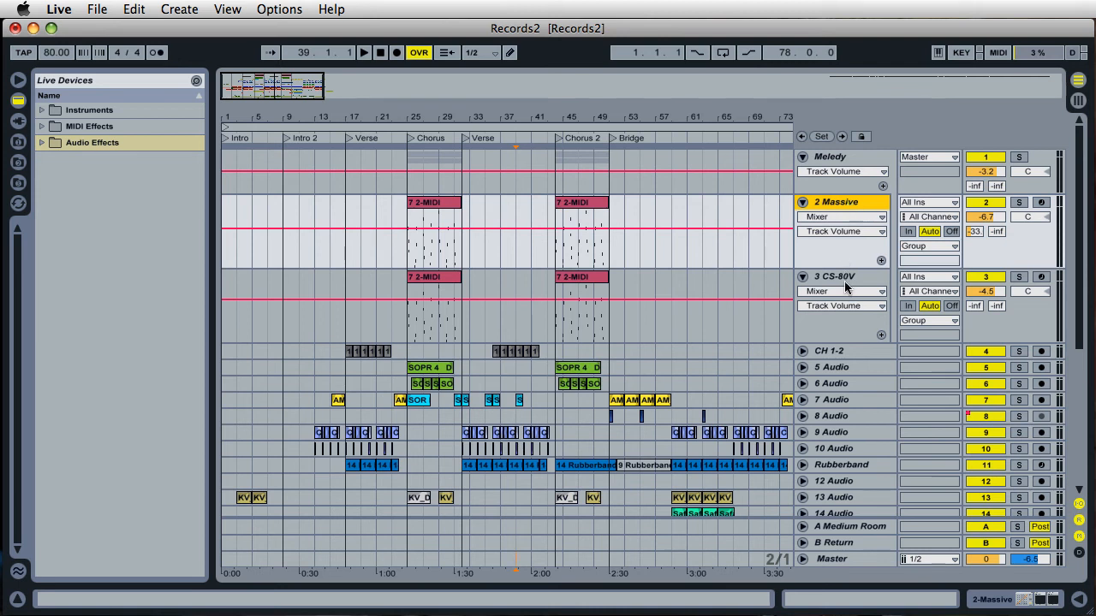
pyautogui.rightClick(842, 202)
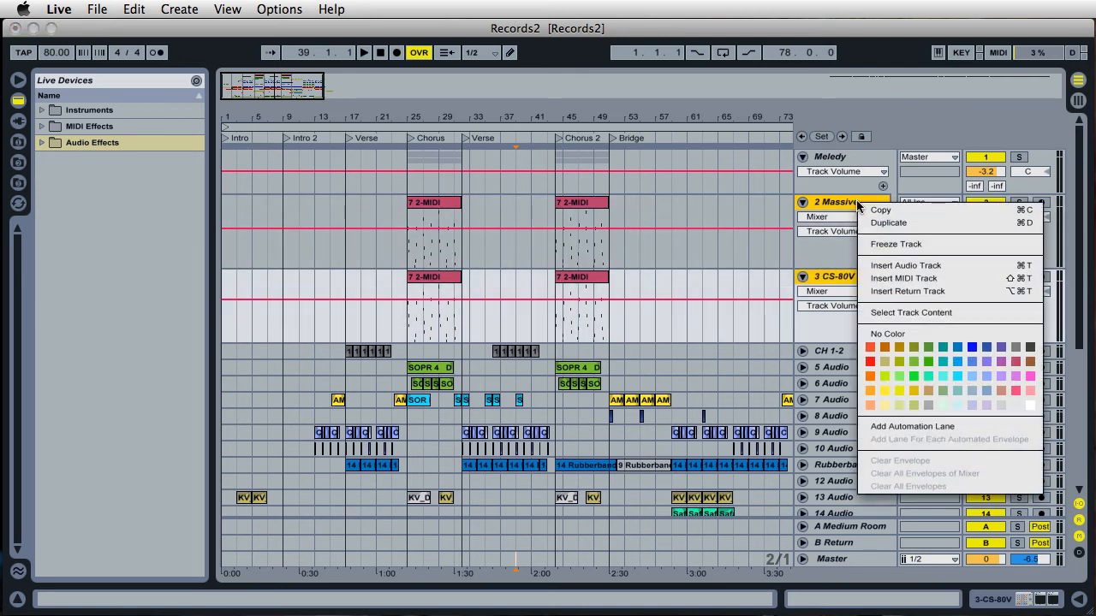
pyautogui.moveTo(955, 257)
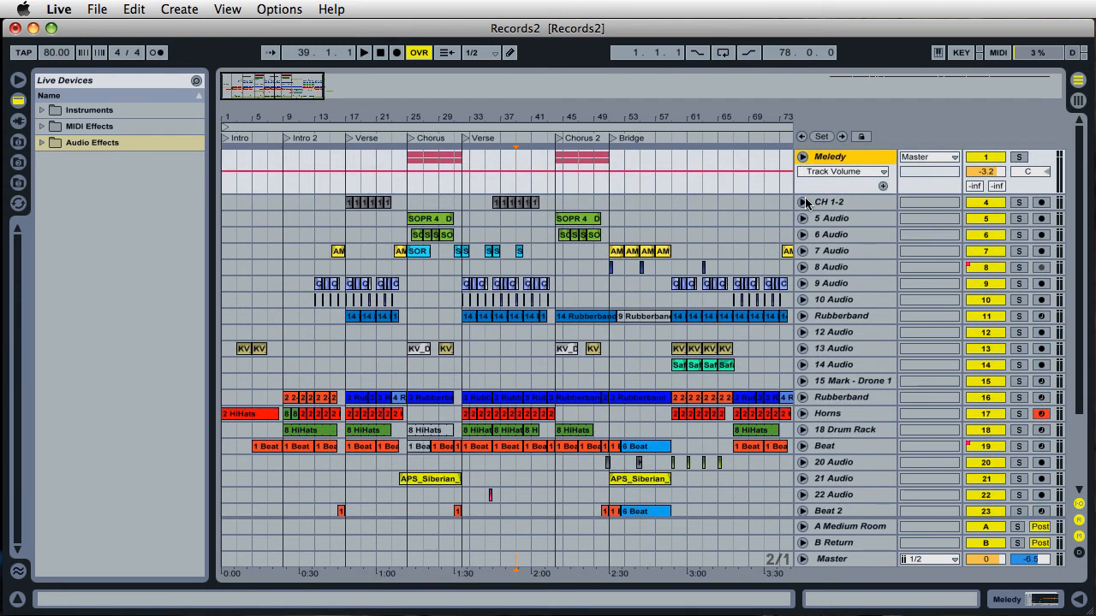
pyautogui.moveTo(835, 203)
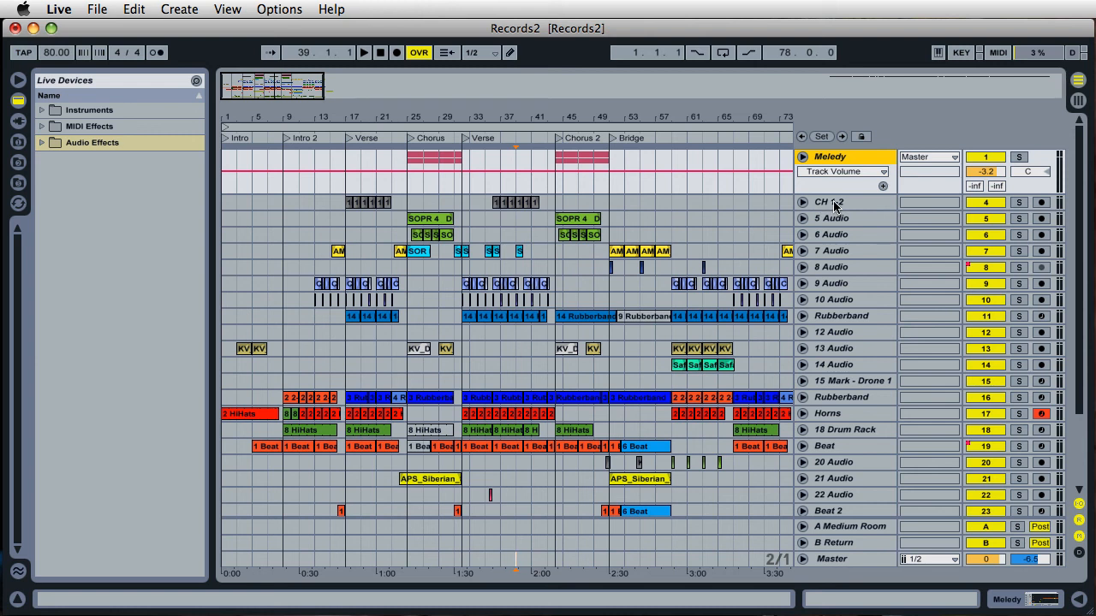
# - Select CH 1-2 again and scroll down toward the last audio track
pyautogui.click(836, 202)
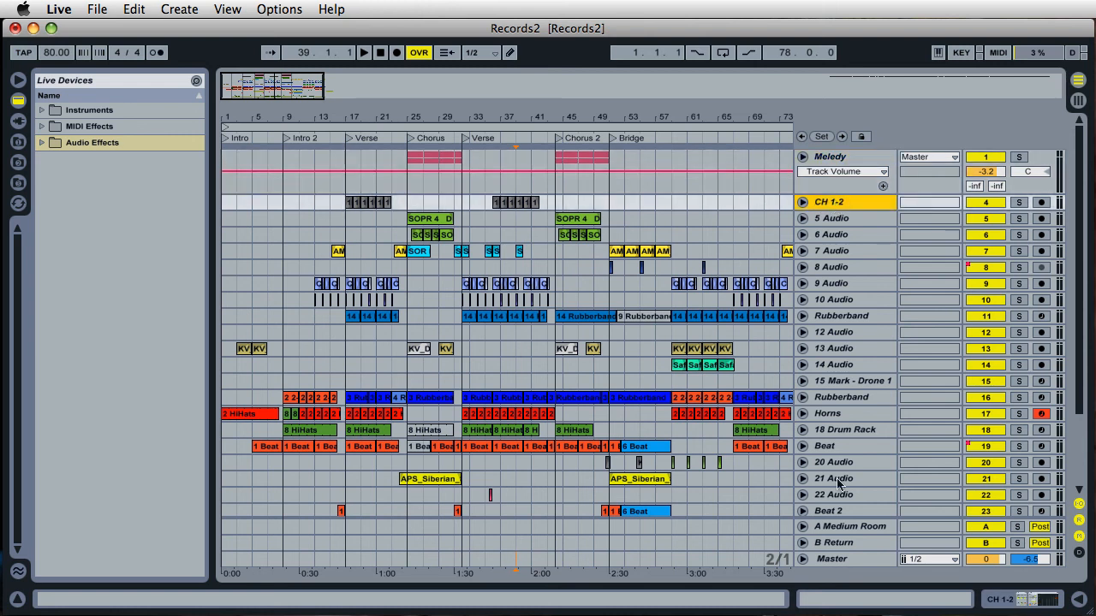
pyautogui.scroll(-3)
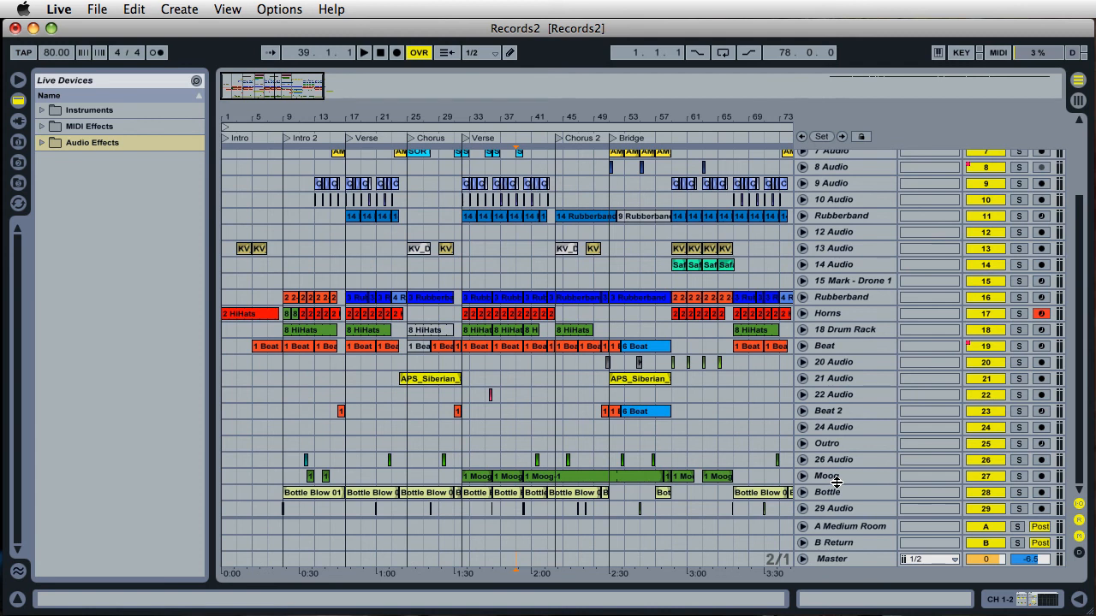
pyautogui.moveTo(842, 513)
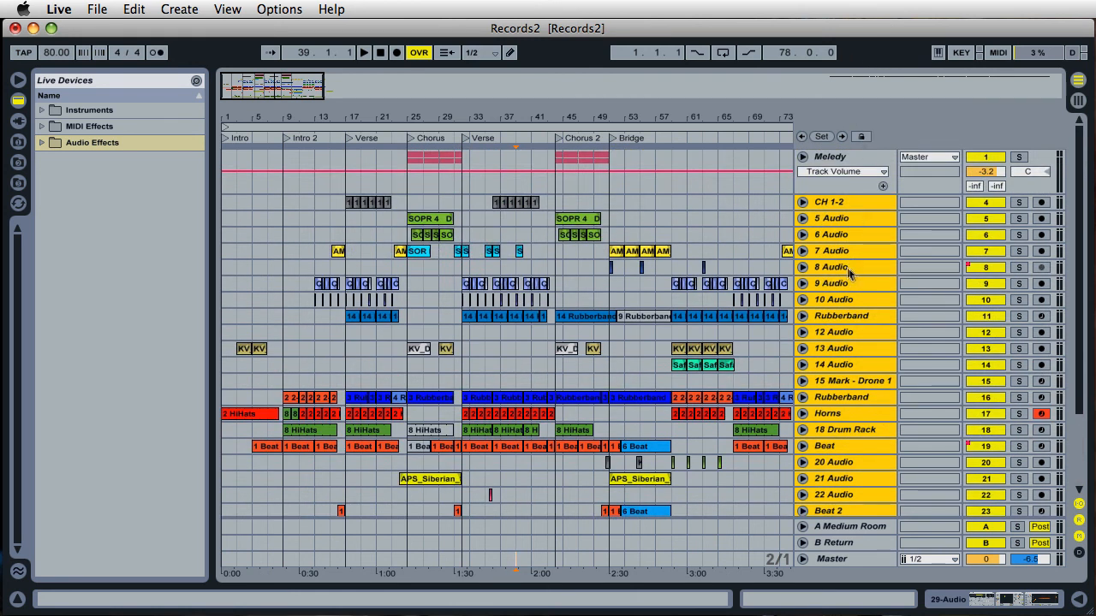
pyautogui.moveTo(883, 363)
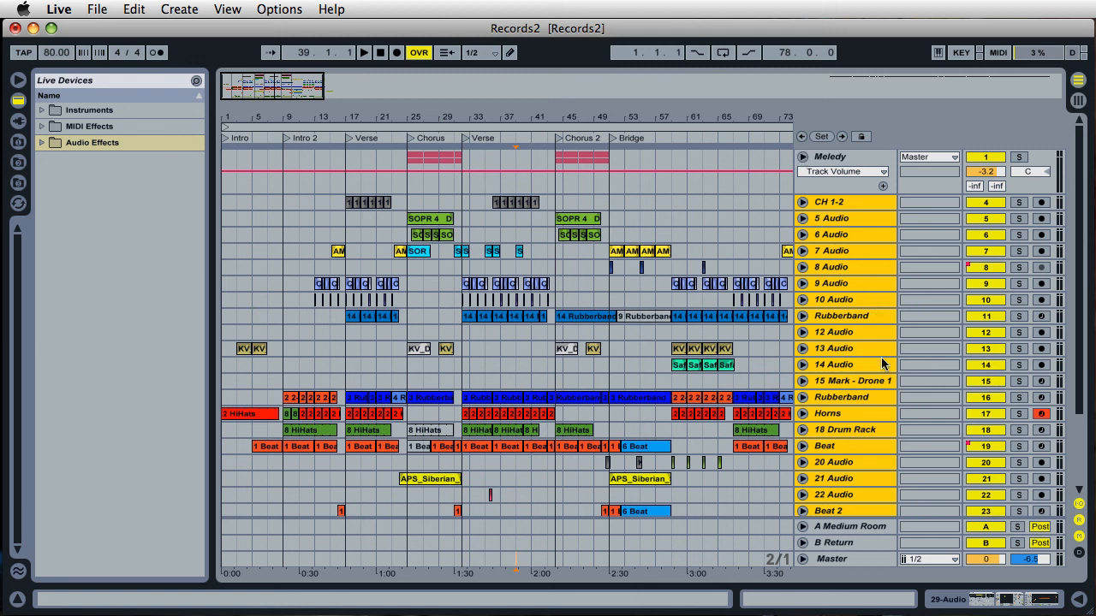
pyautogui.moveTo(860, 12)
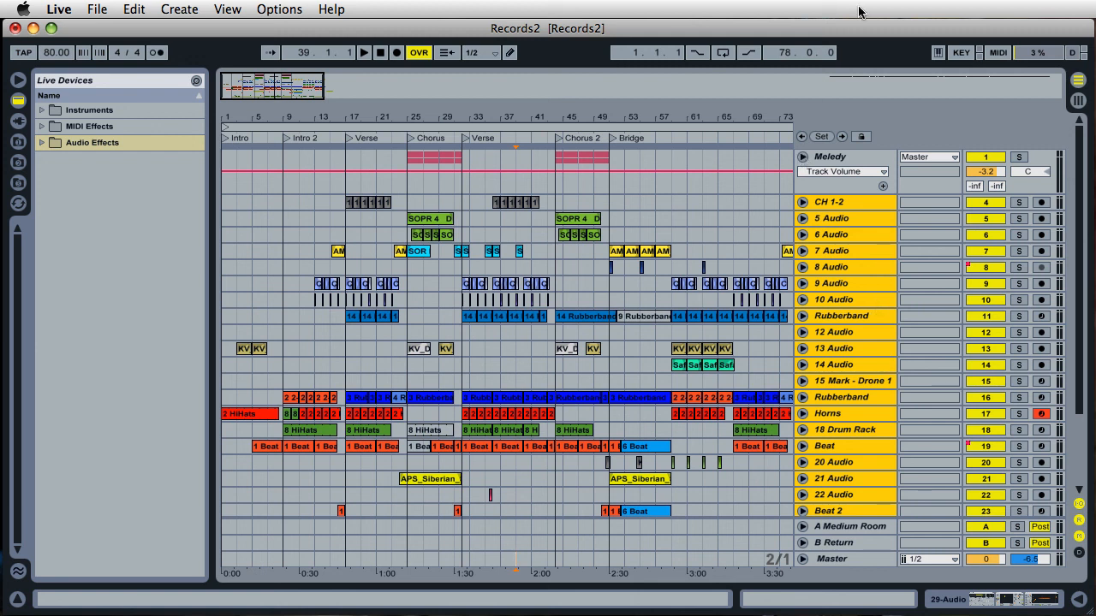